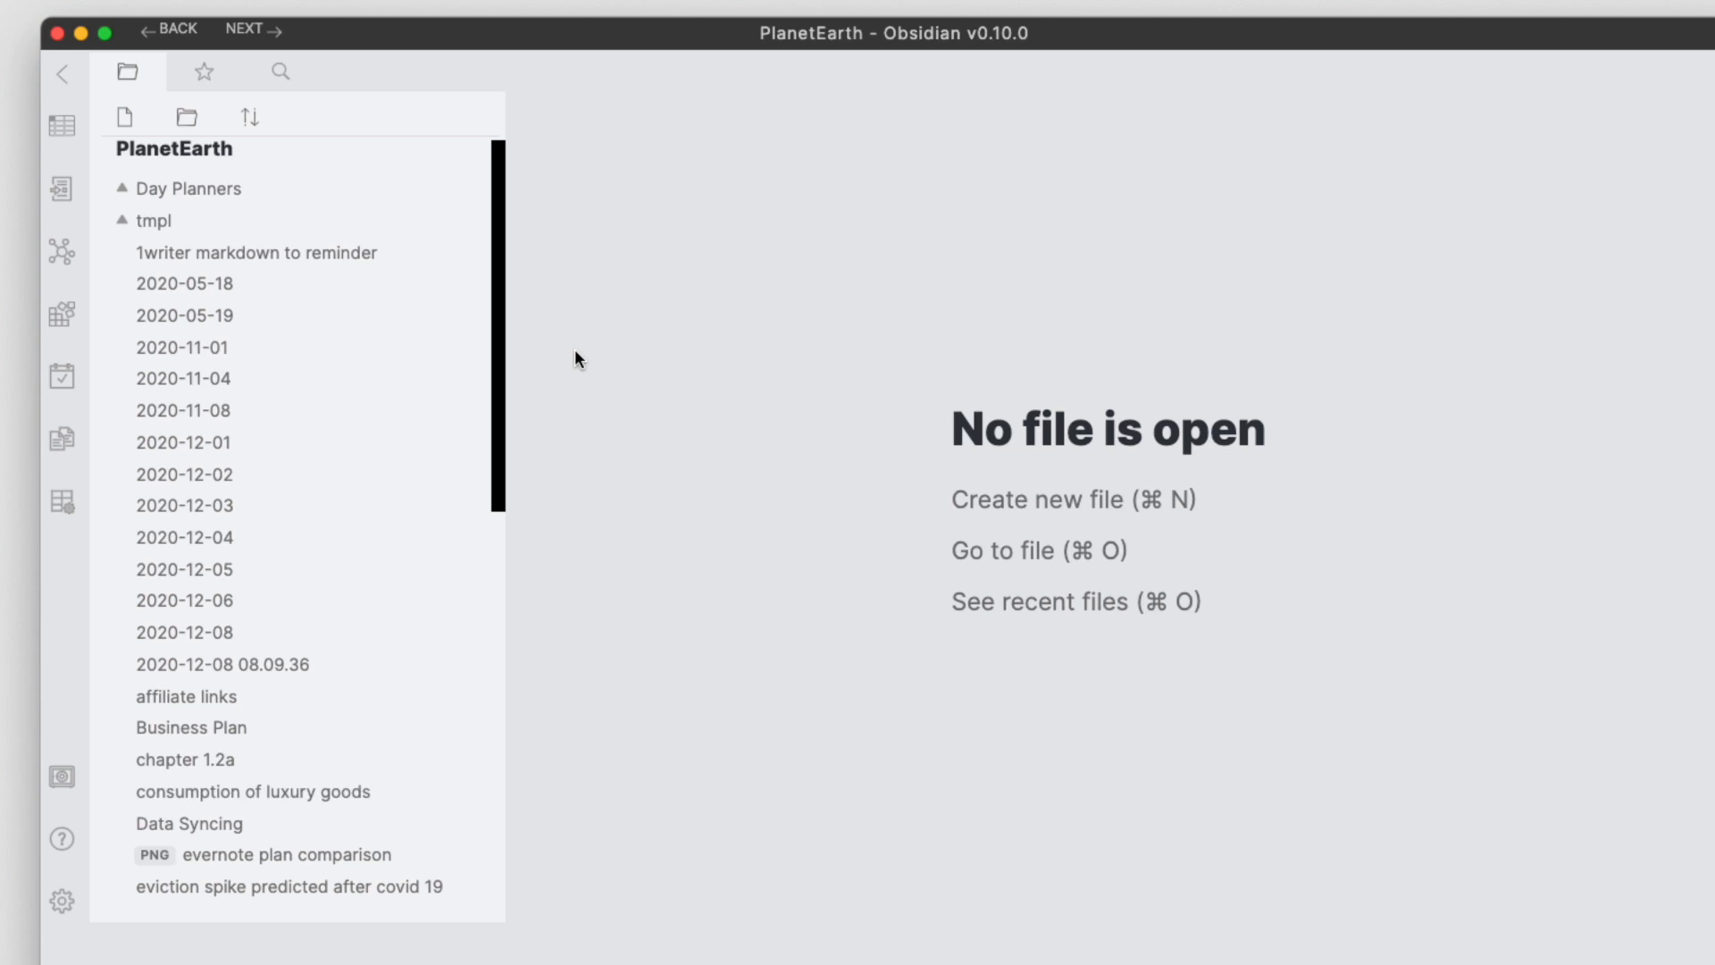
mouse_move(494, 333)
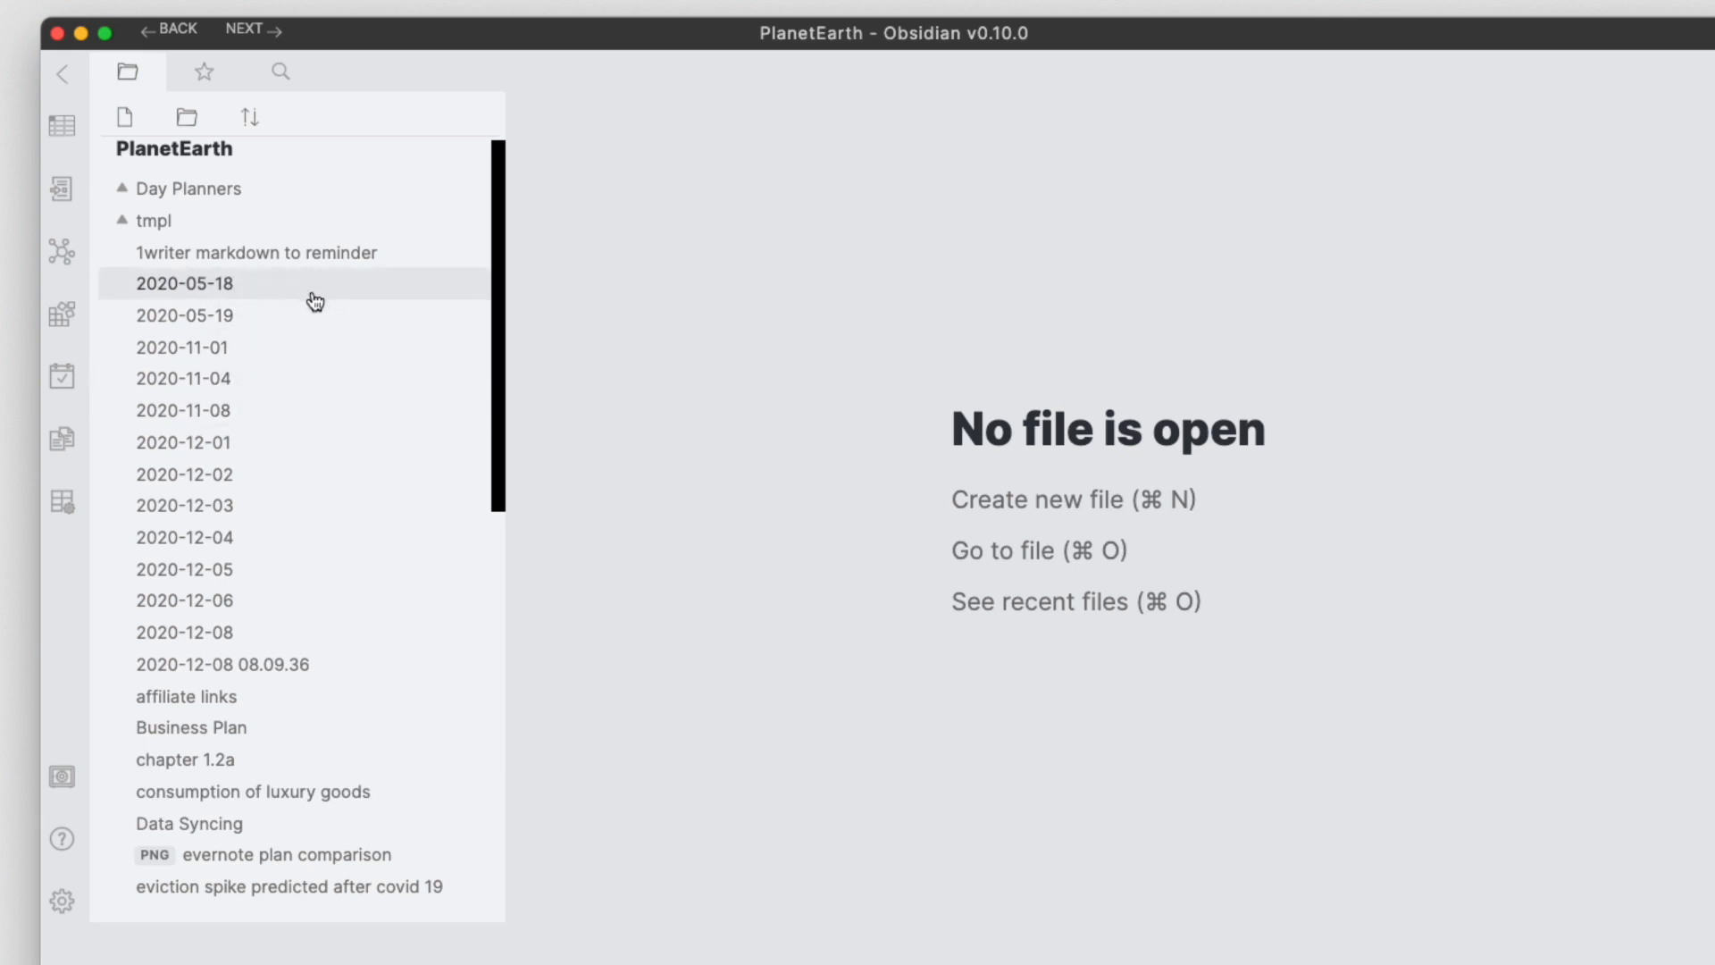
Step: Open the 2020-05-18 note, glance at 2020-12-01, then return to 2020-05-18
left_click(184, 282)
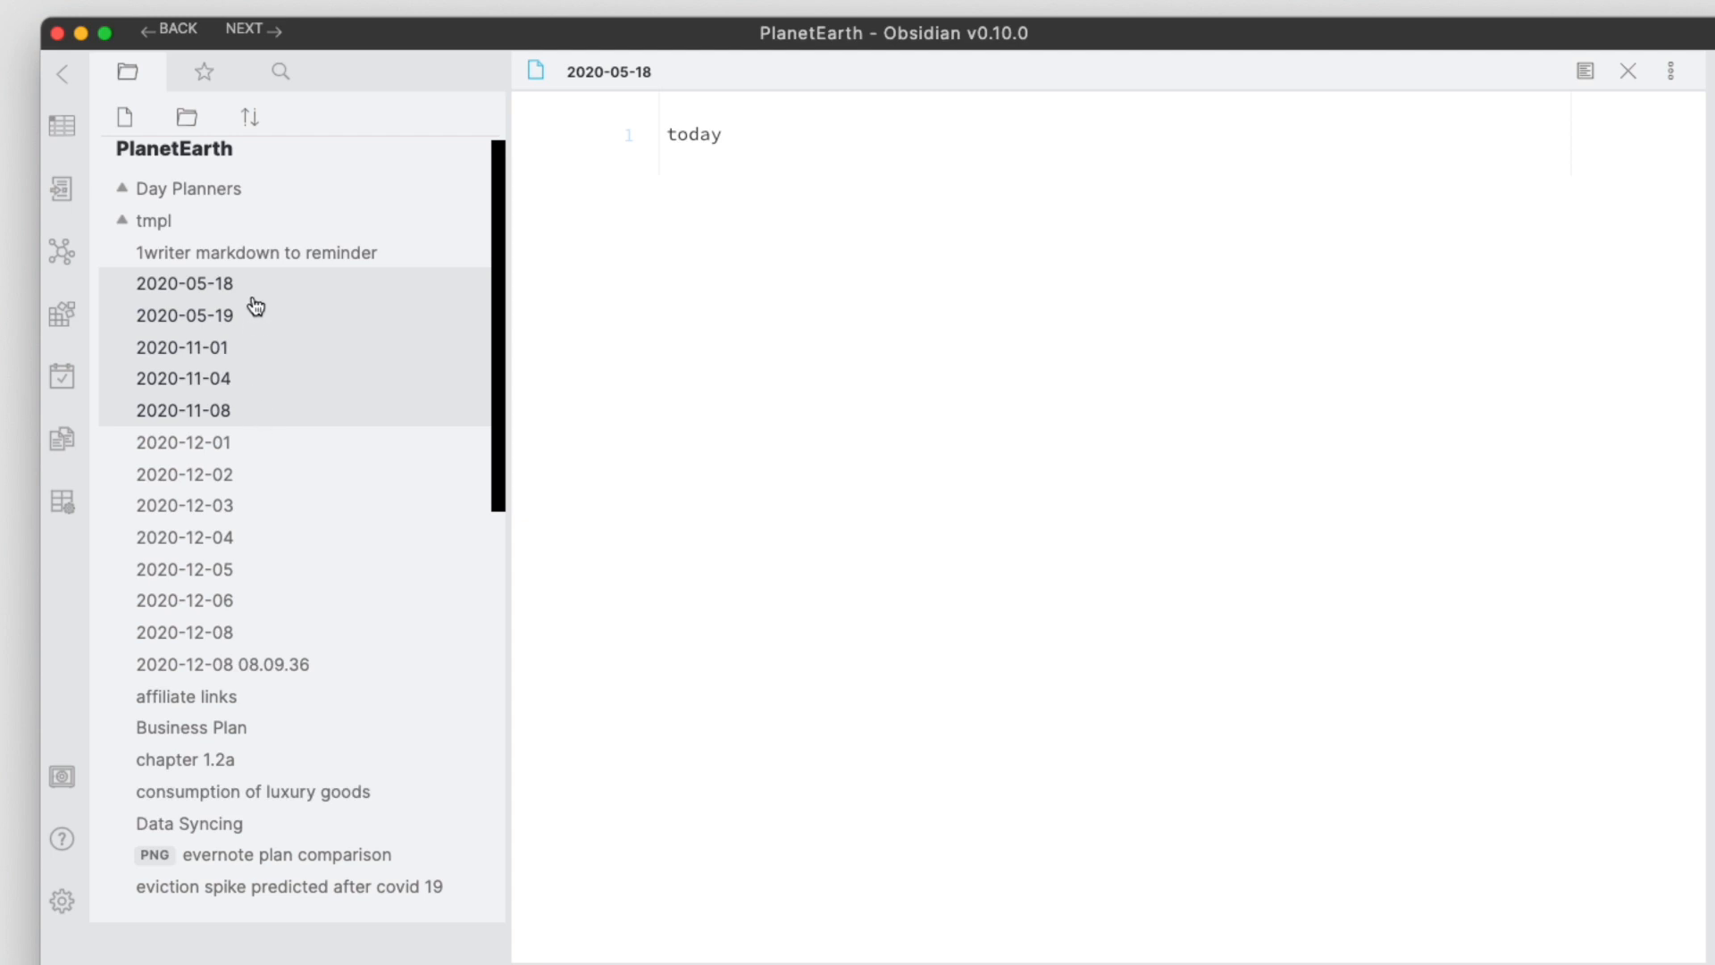
left_click(184, 442)
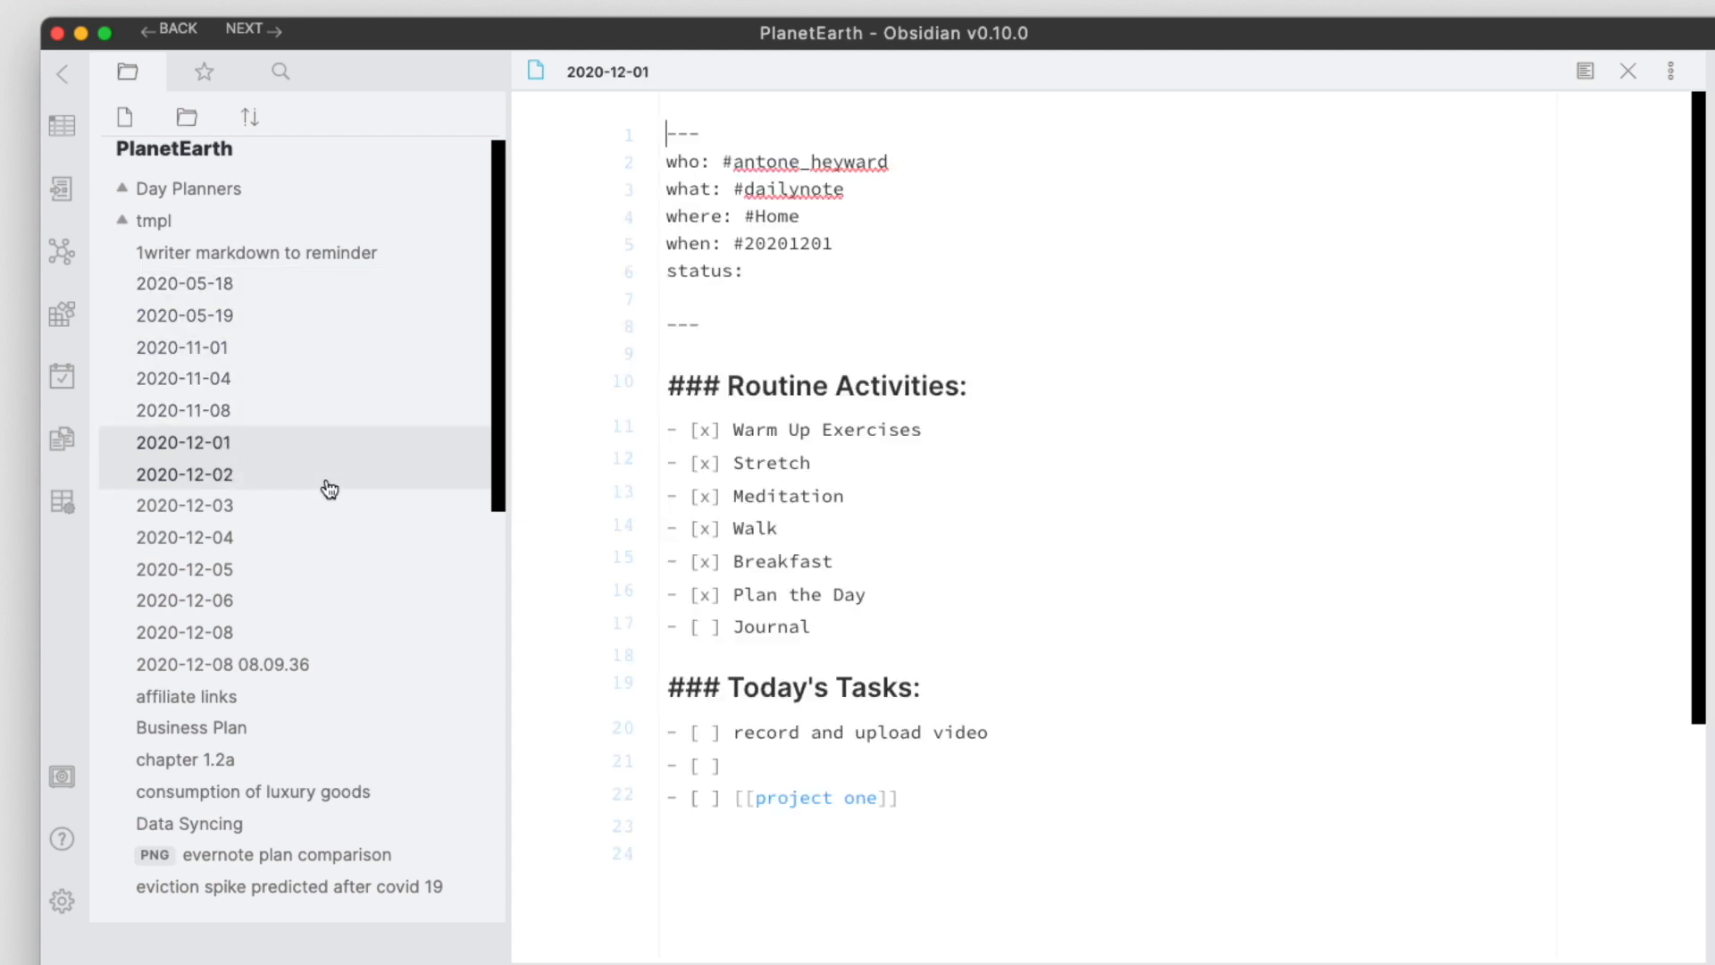
left_click(184, 283)
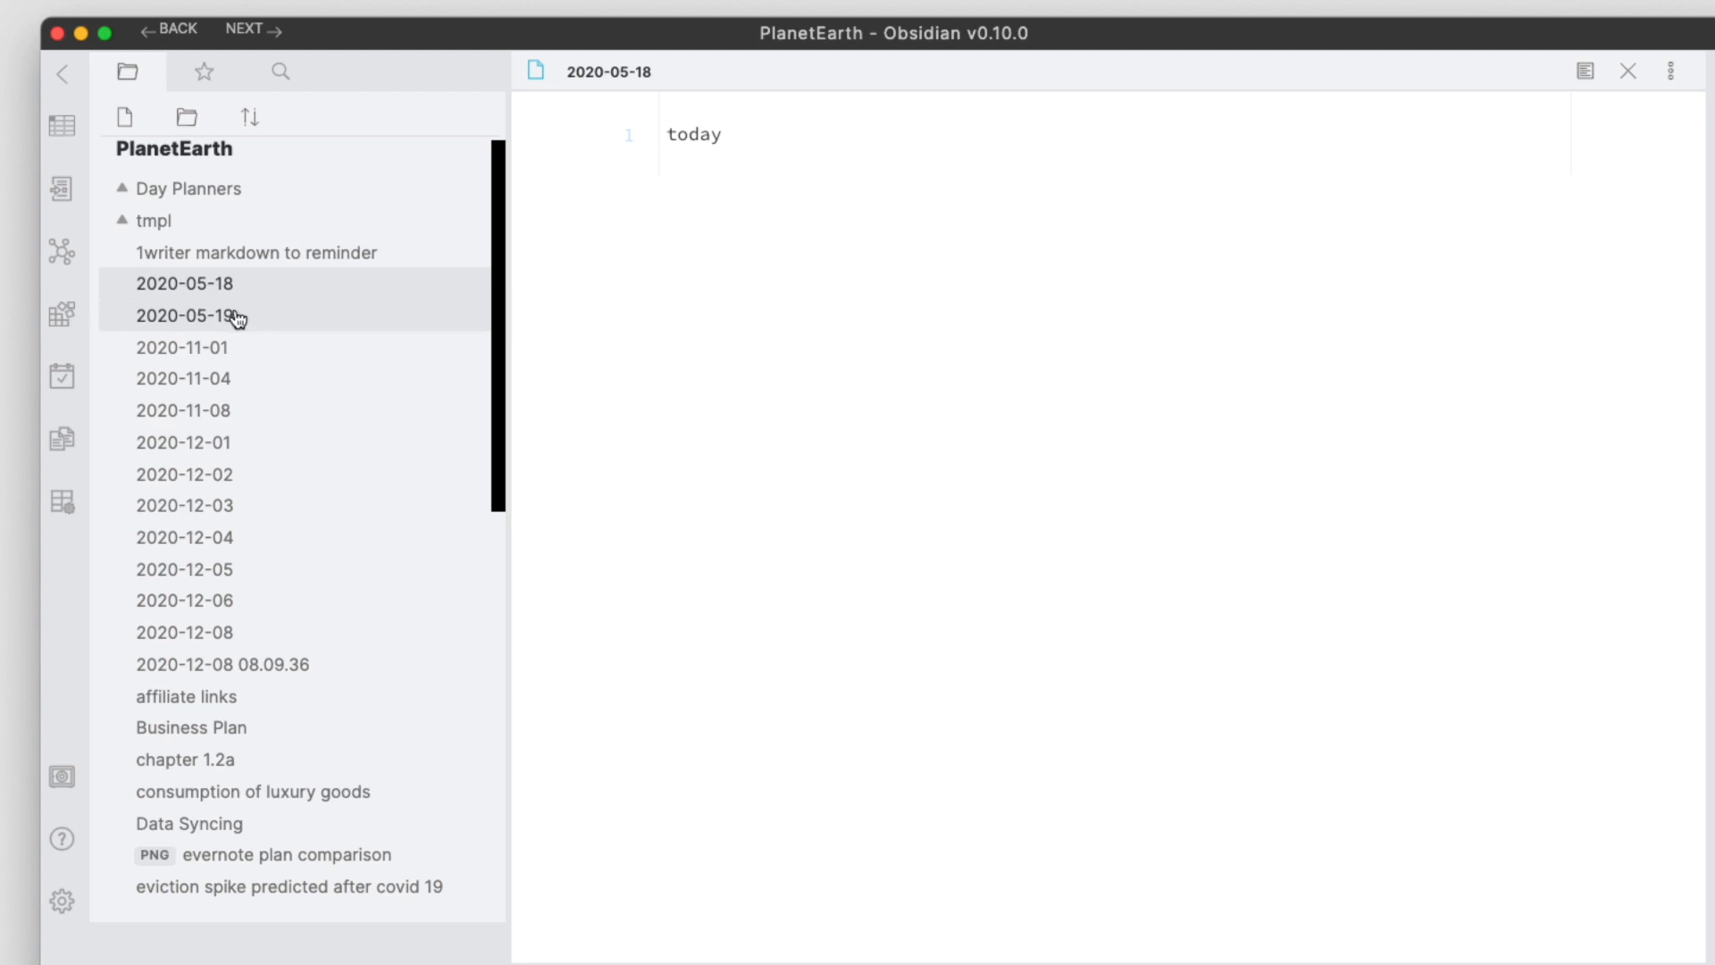
mouse_move(282, 333)
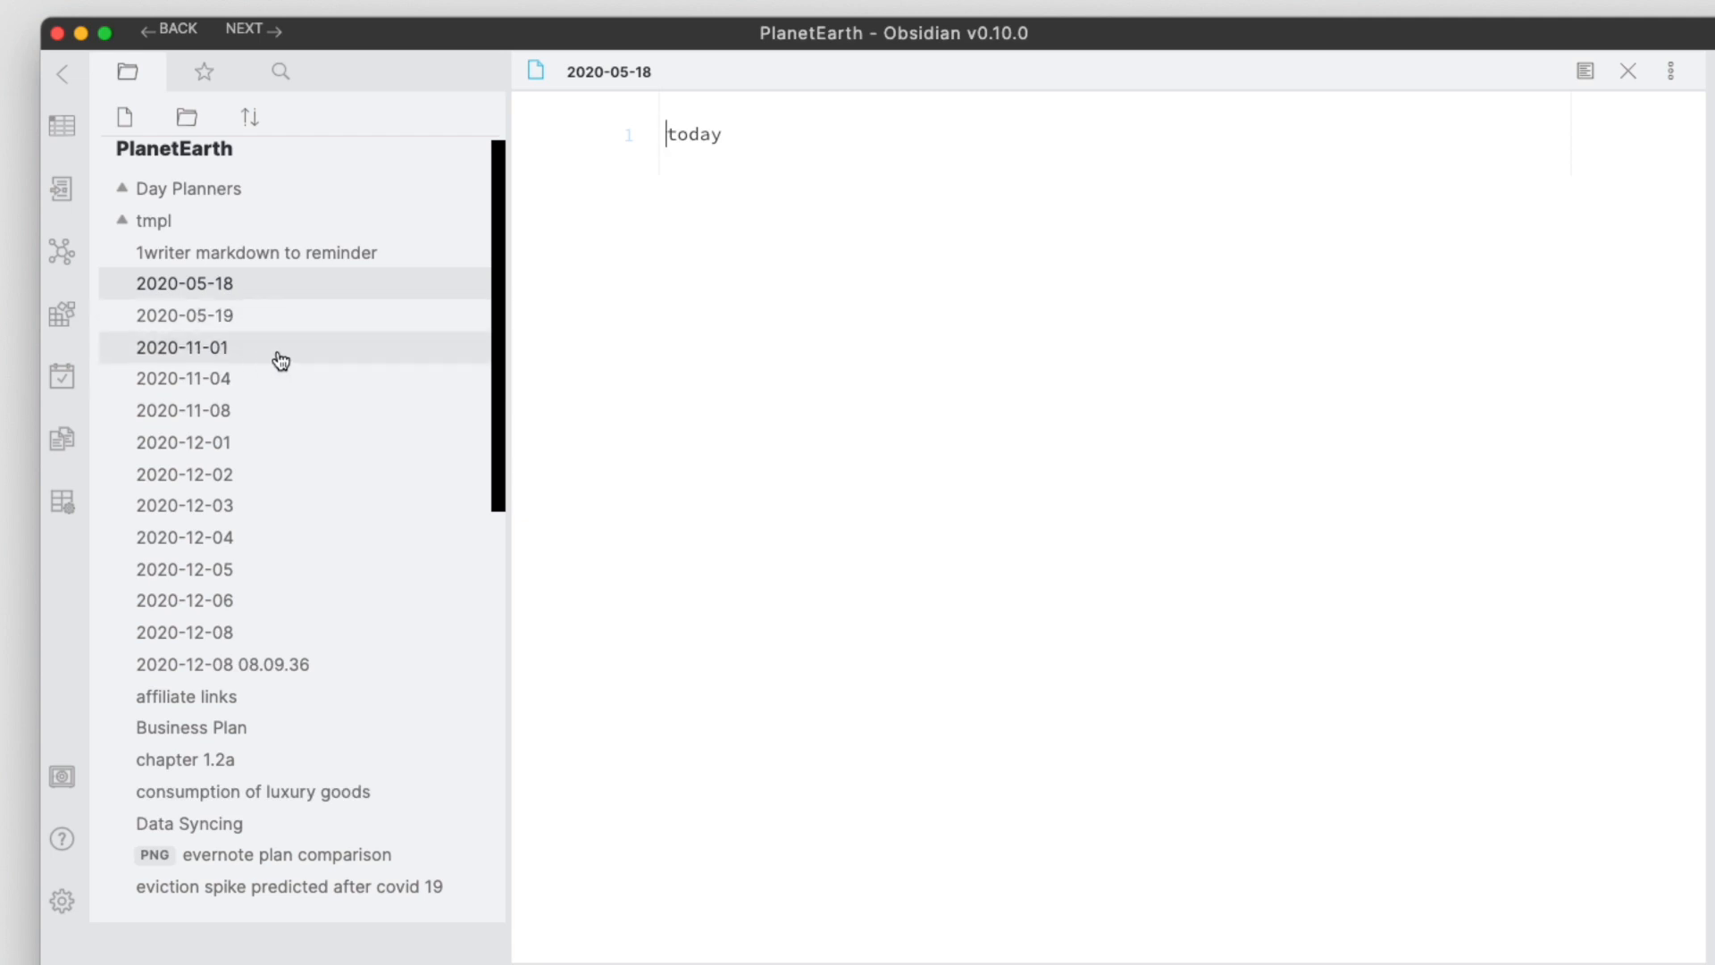
mouse_move(336, 410)
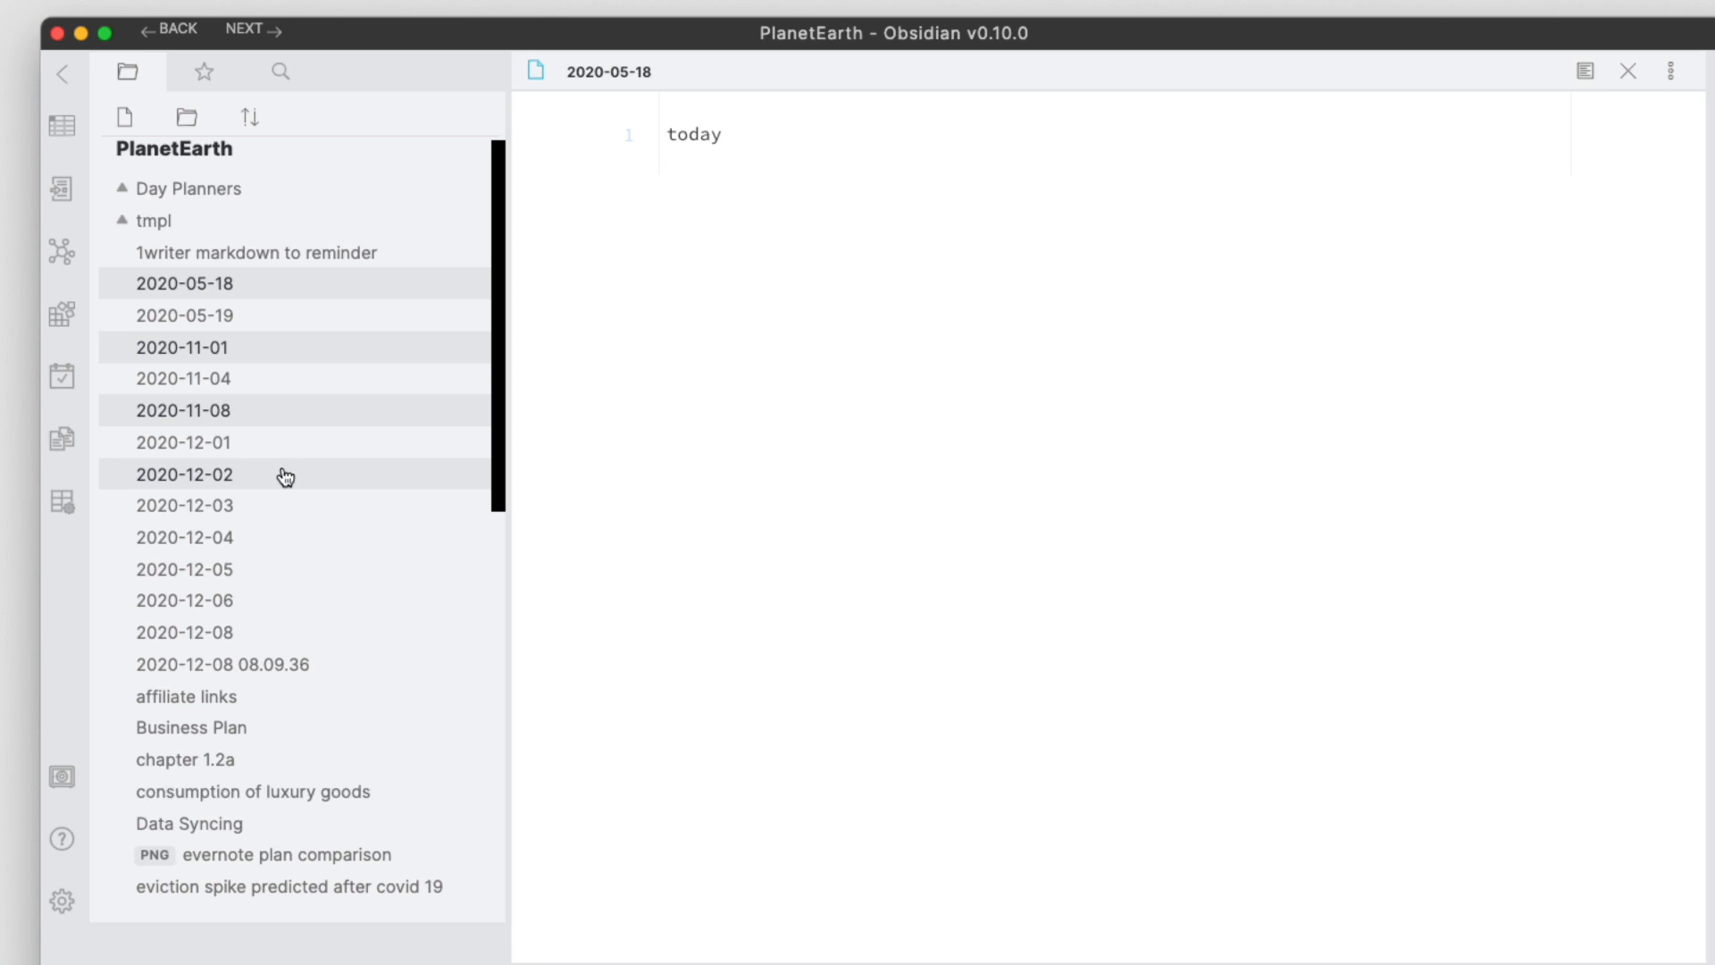
mouse_move(273, 537)
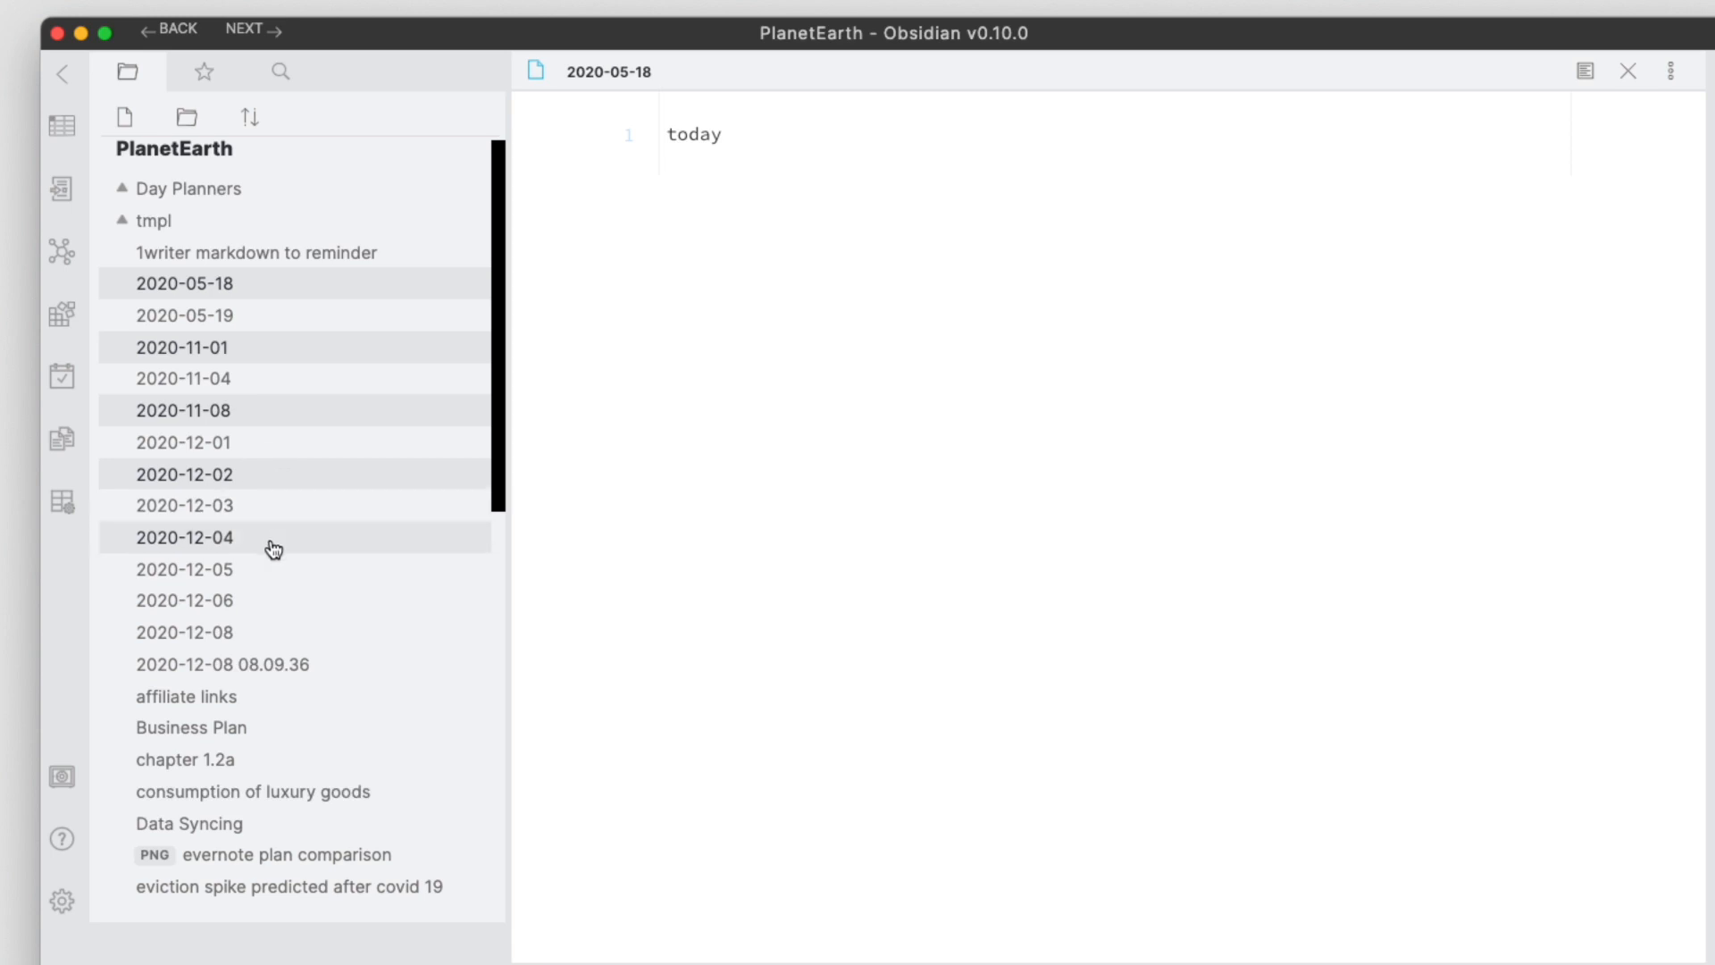
mouse_move(289, 284)
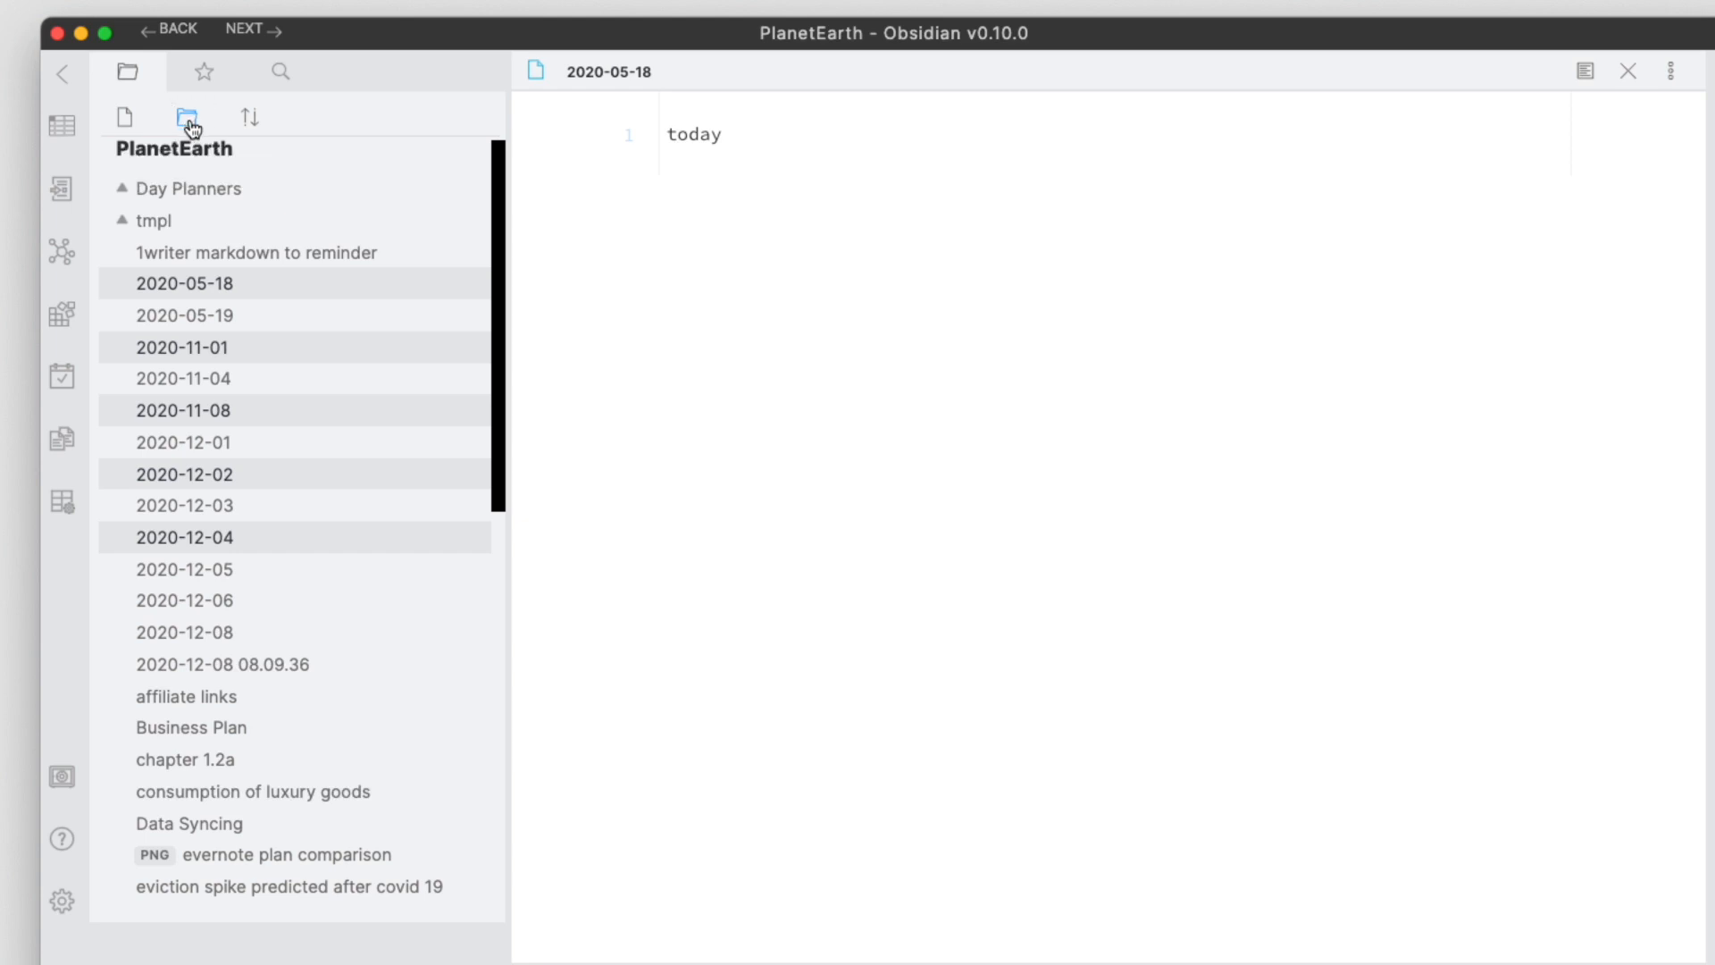
Step: Create a 'trash' folder and move the five selected daily notes into it
left_click(185, 117)
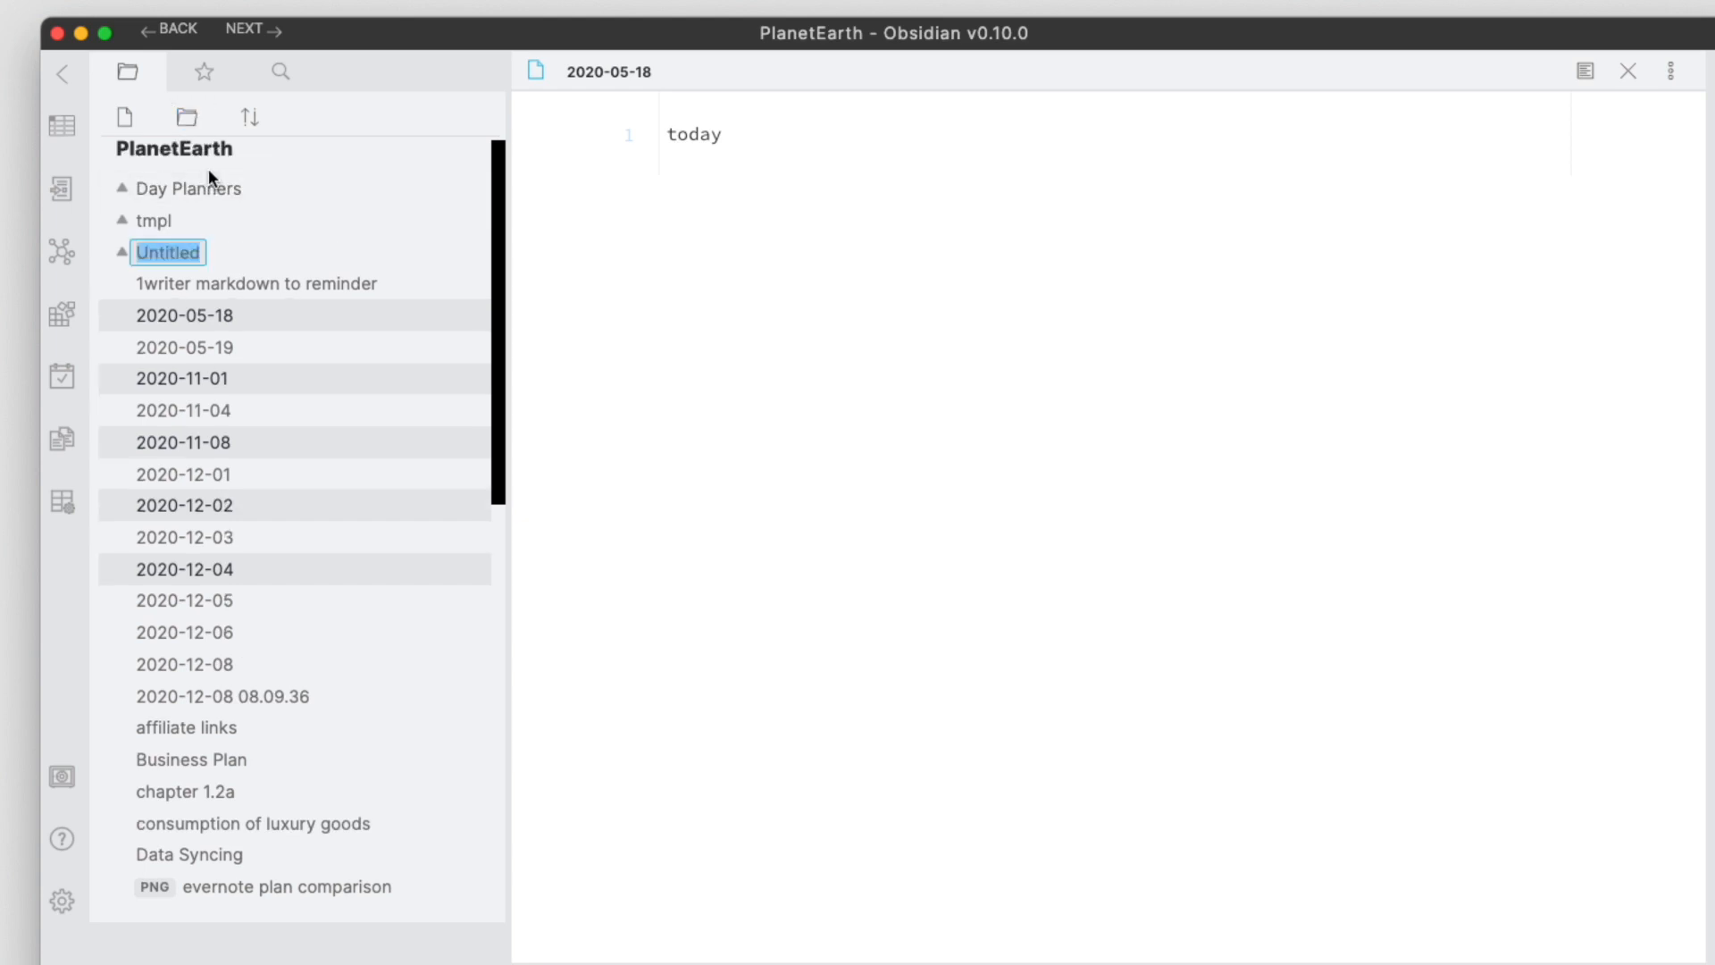
type("trash")
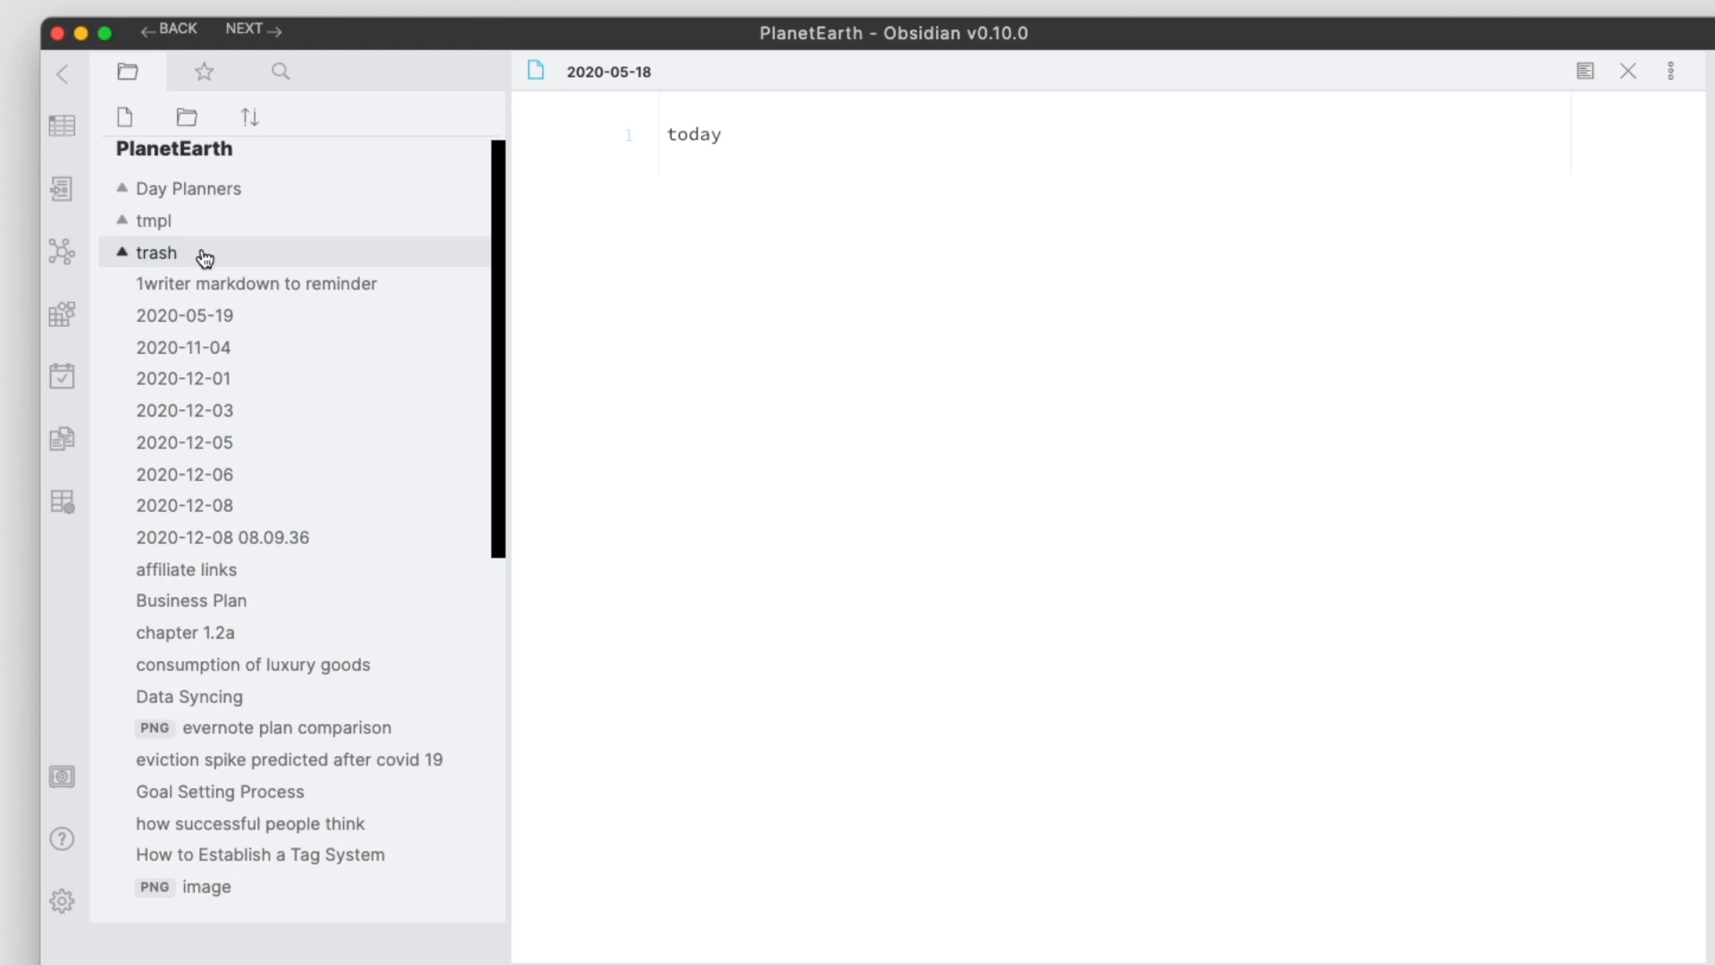
left_click(155, 253)
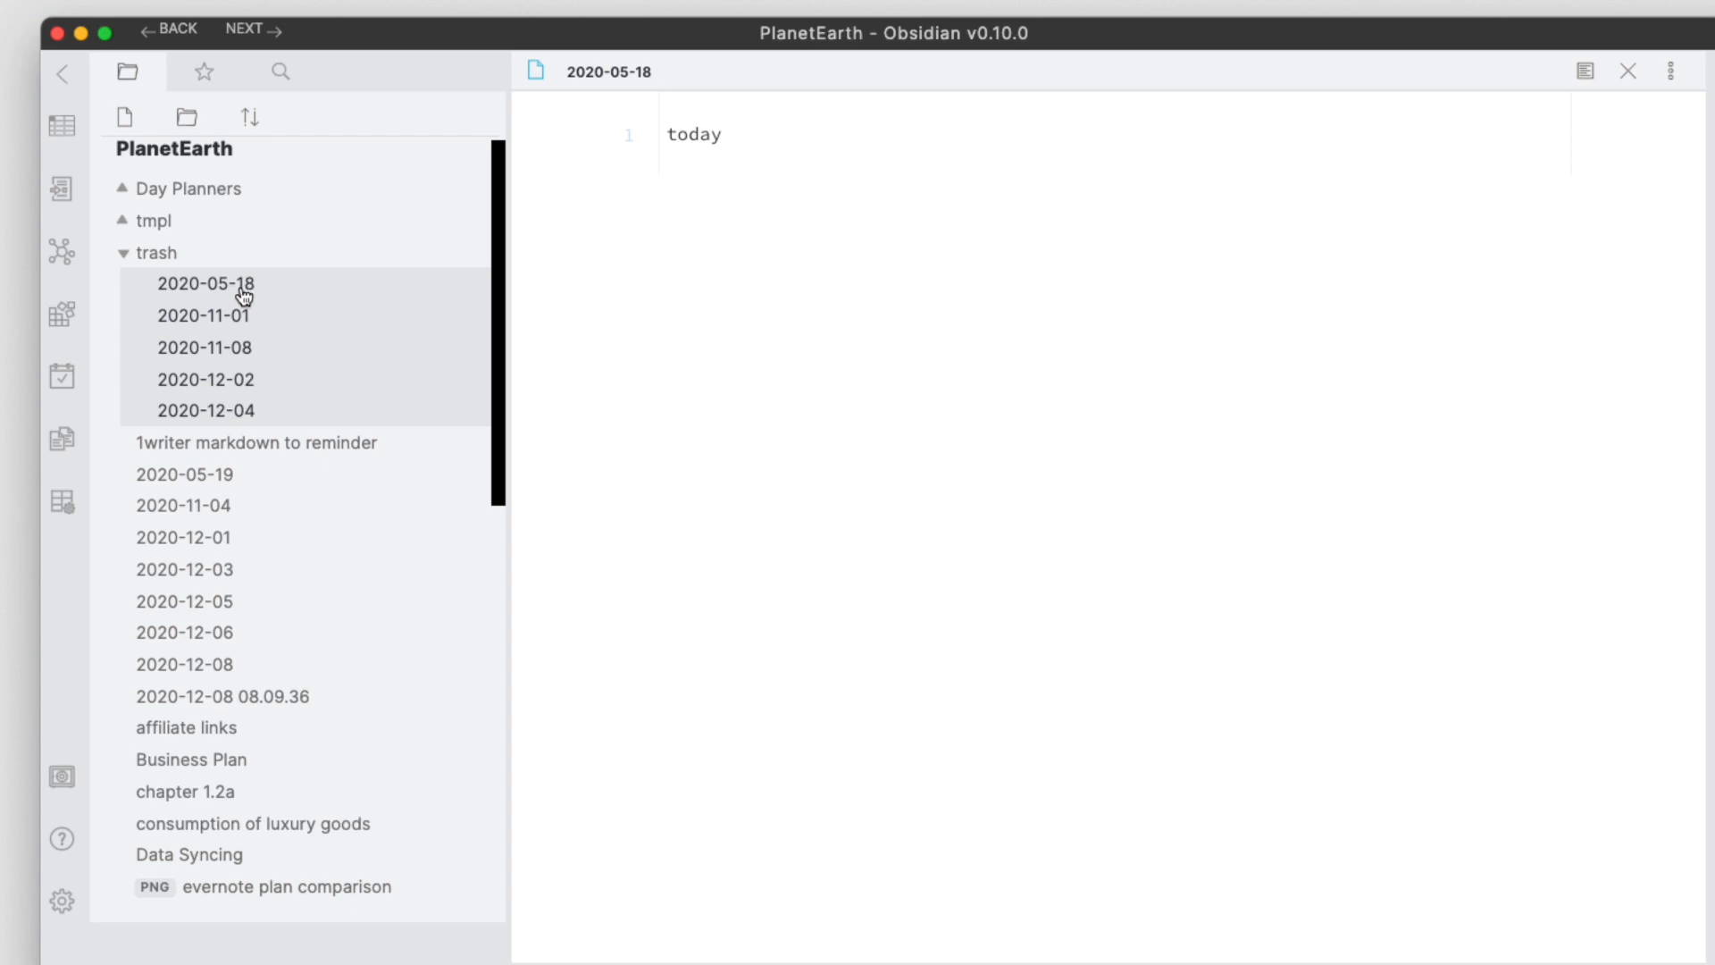
mouse_move(278, 288)
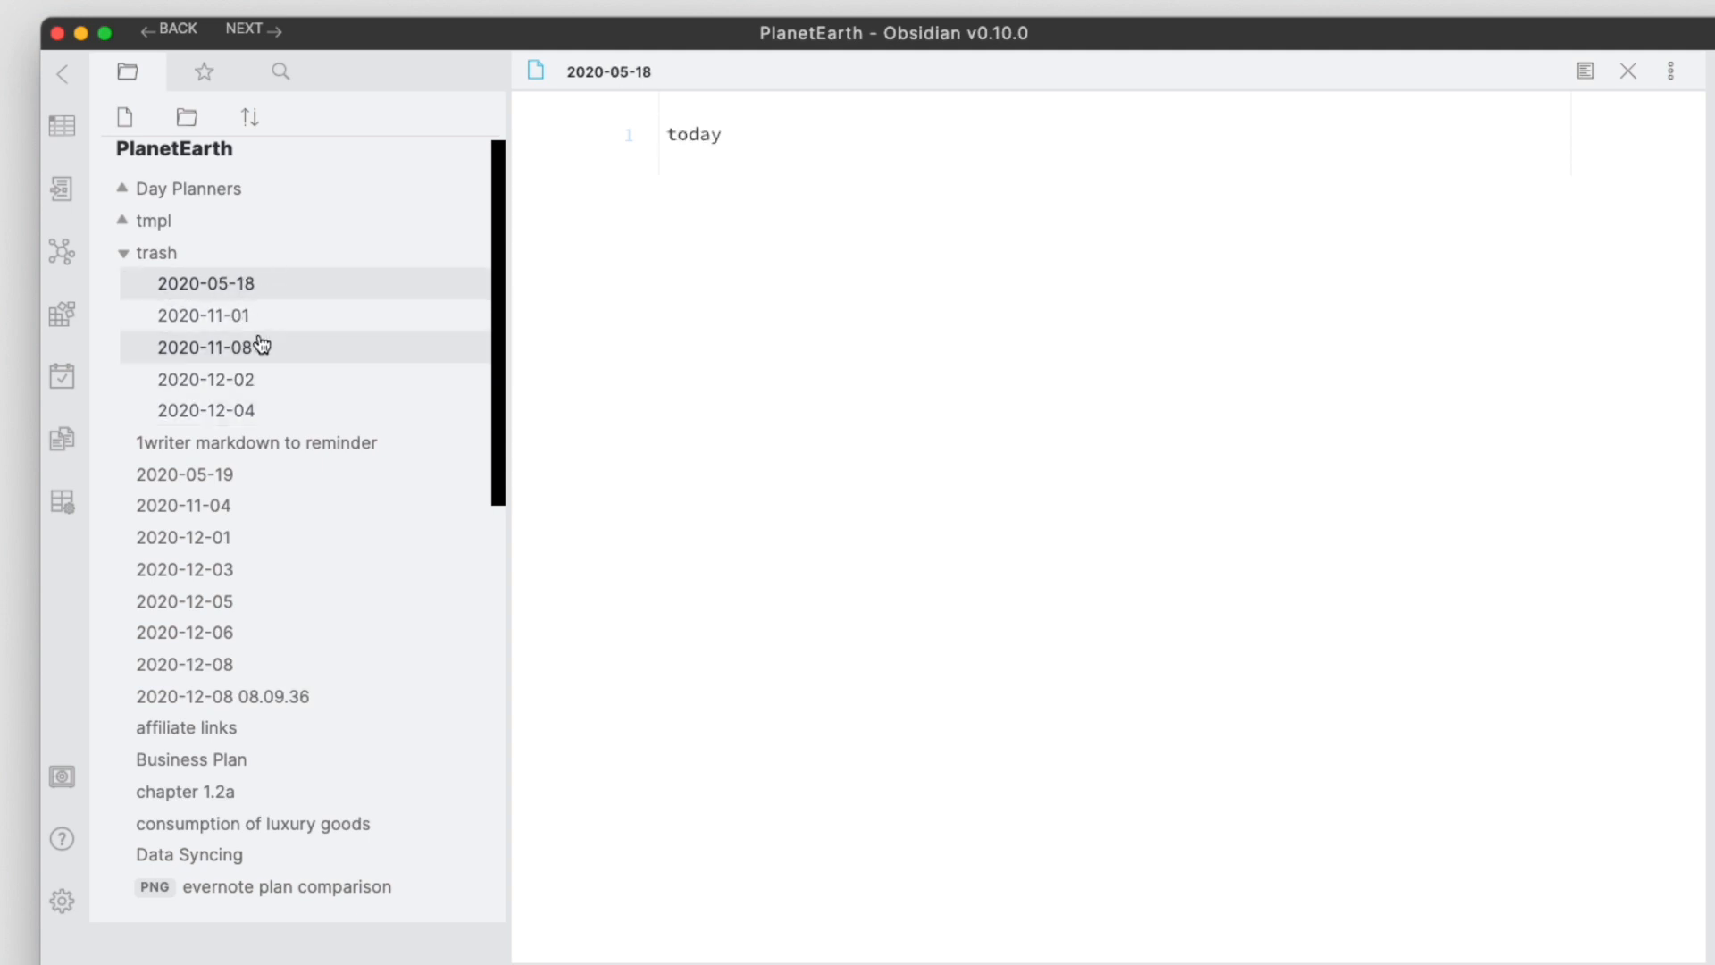
mouse_move(208, 410)
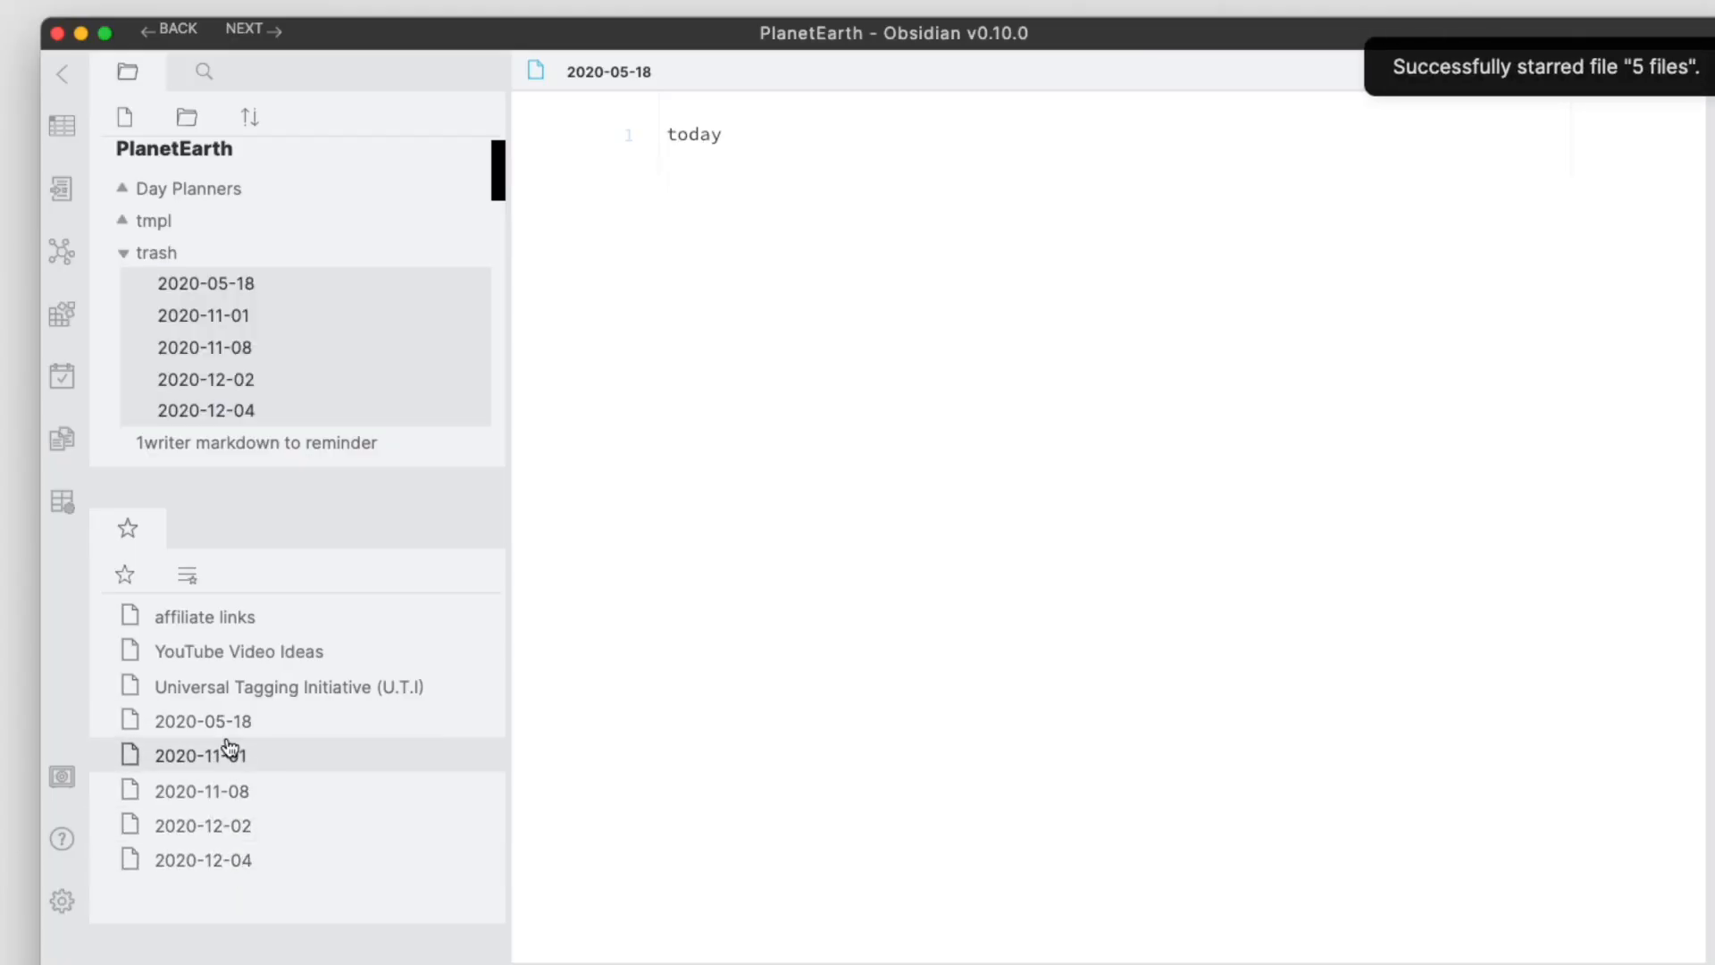
Step: Switch the sidebar to vault search
left_click(204, 73)
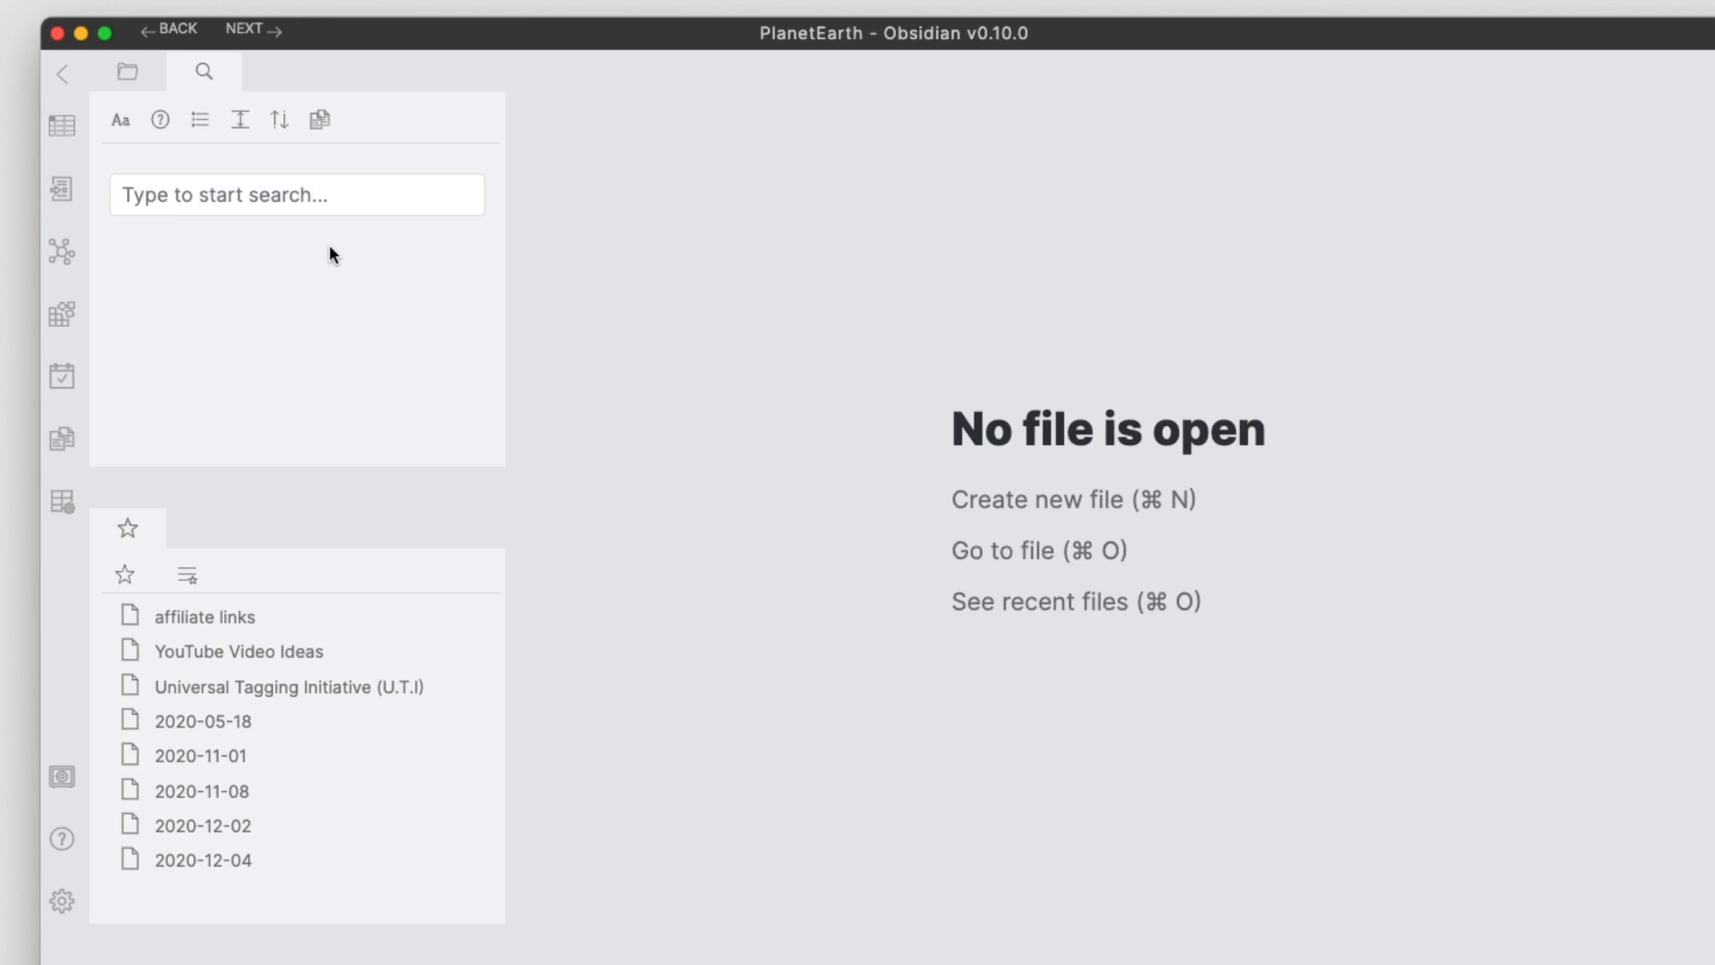
mouse_move(262, 208)
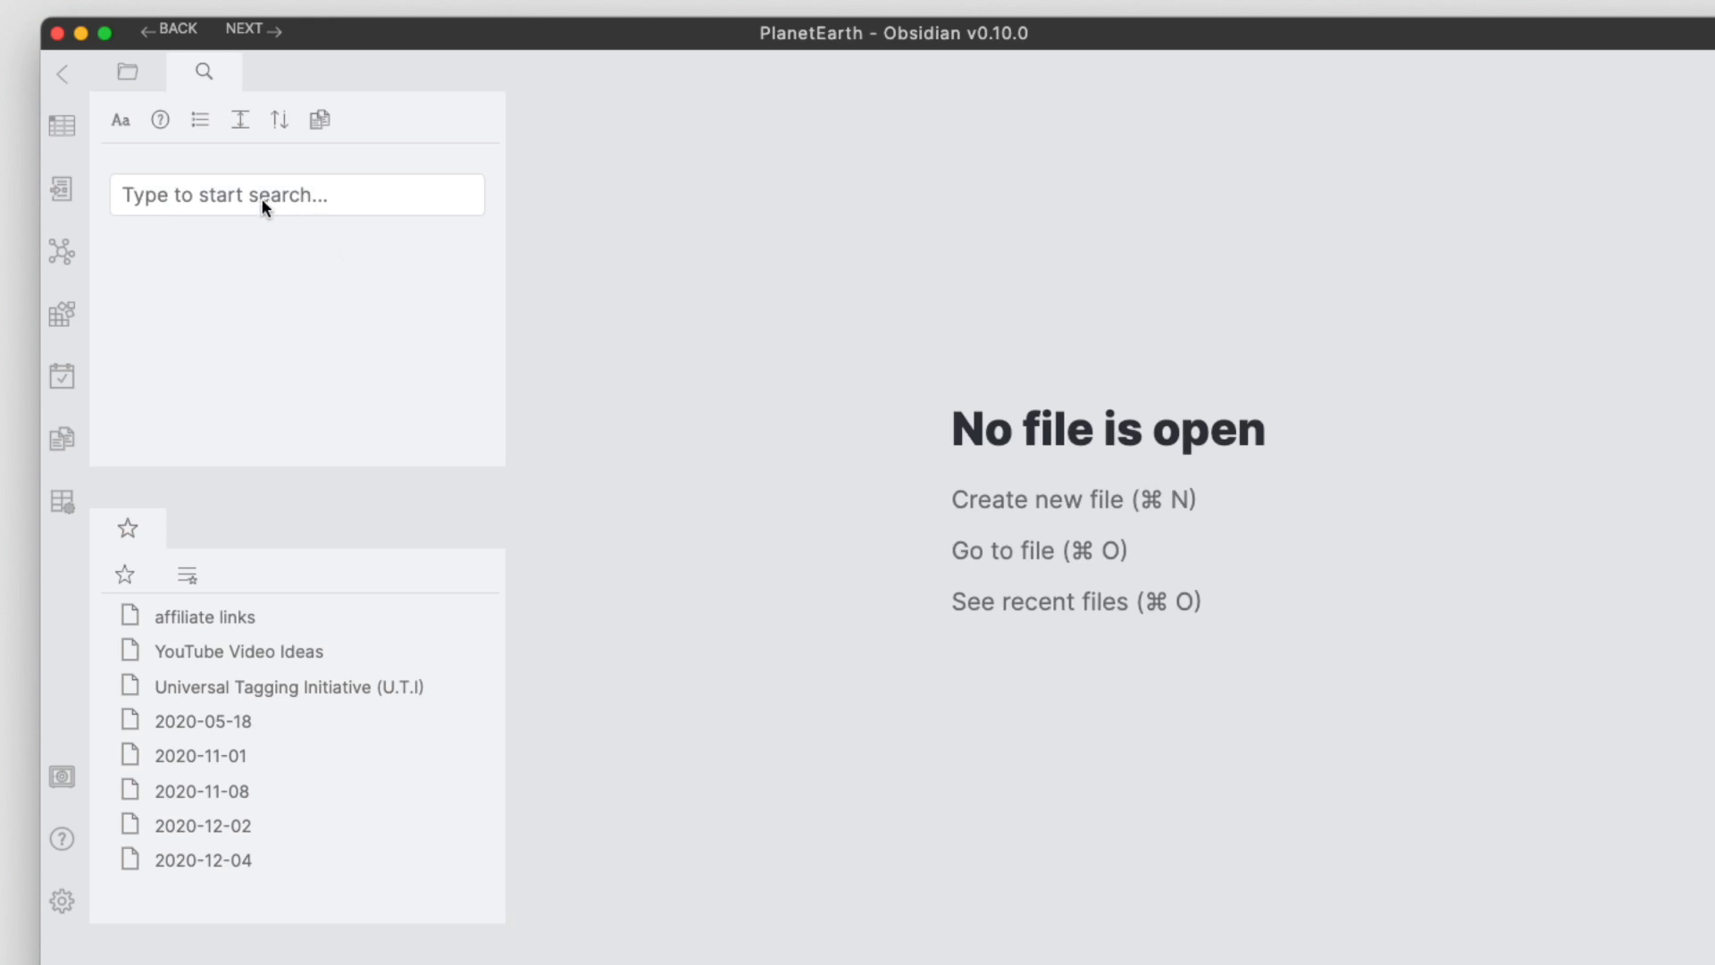
Step: Search the vault for #dailynote and insert a link to the 2020-12-01 note
left_click(297, 194)
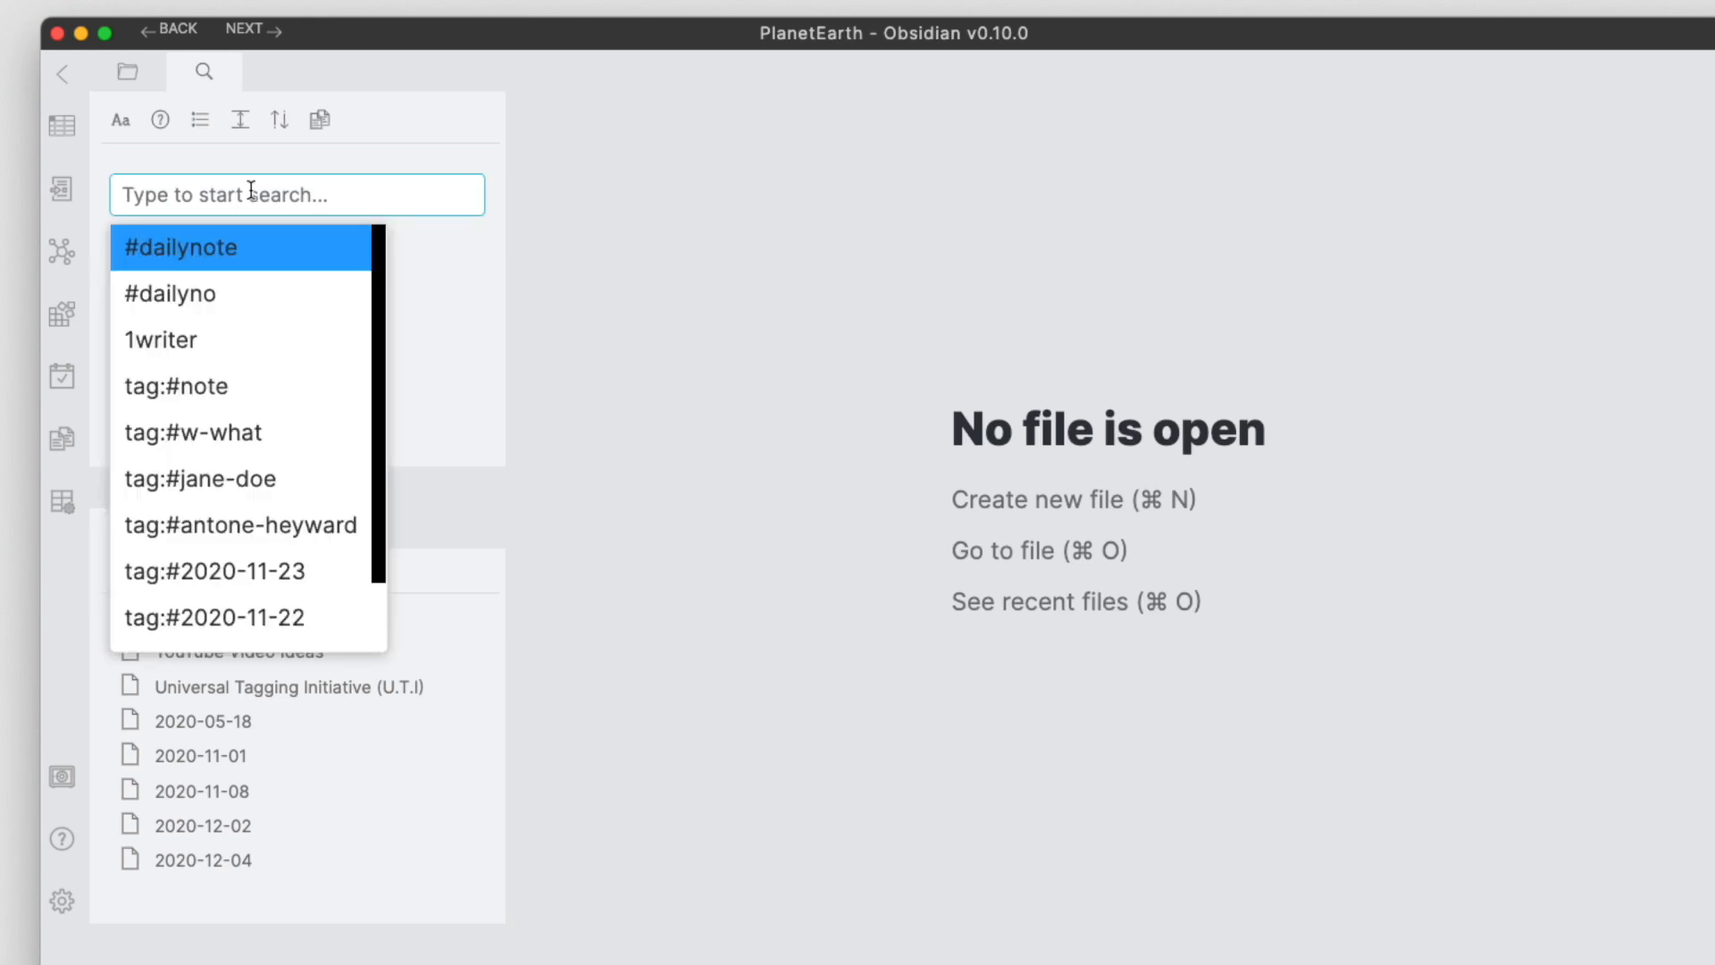
left_click(180, 248)
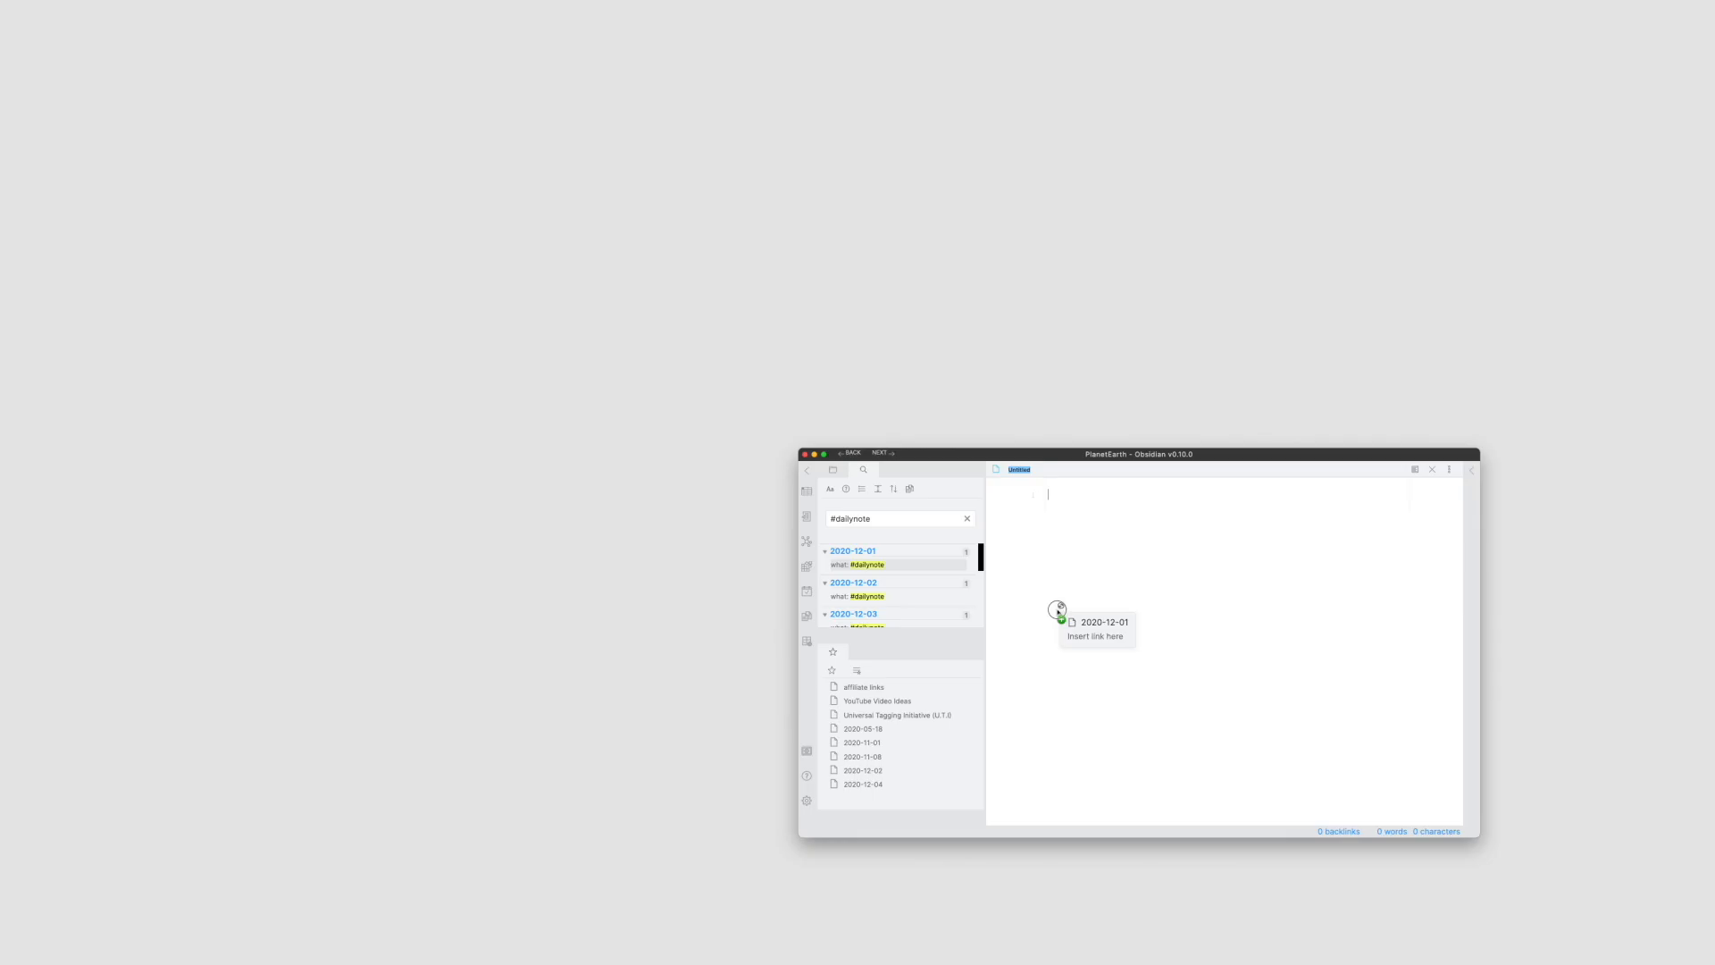
left_click(1095, 629)
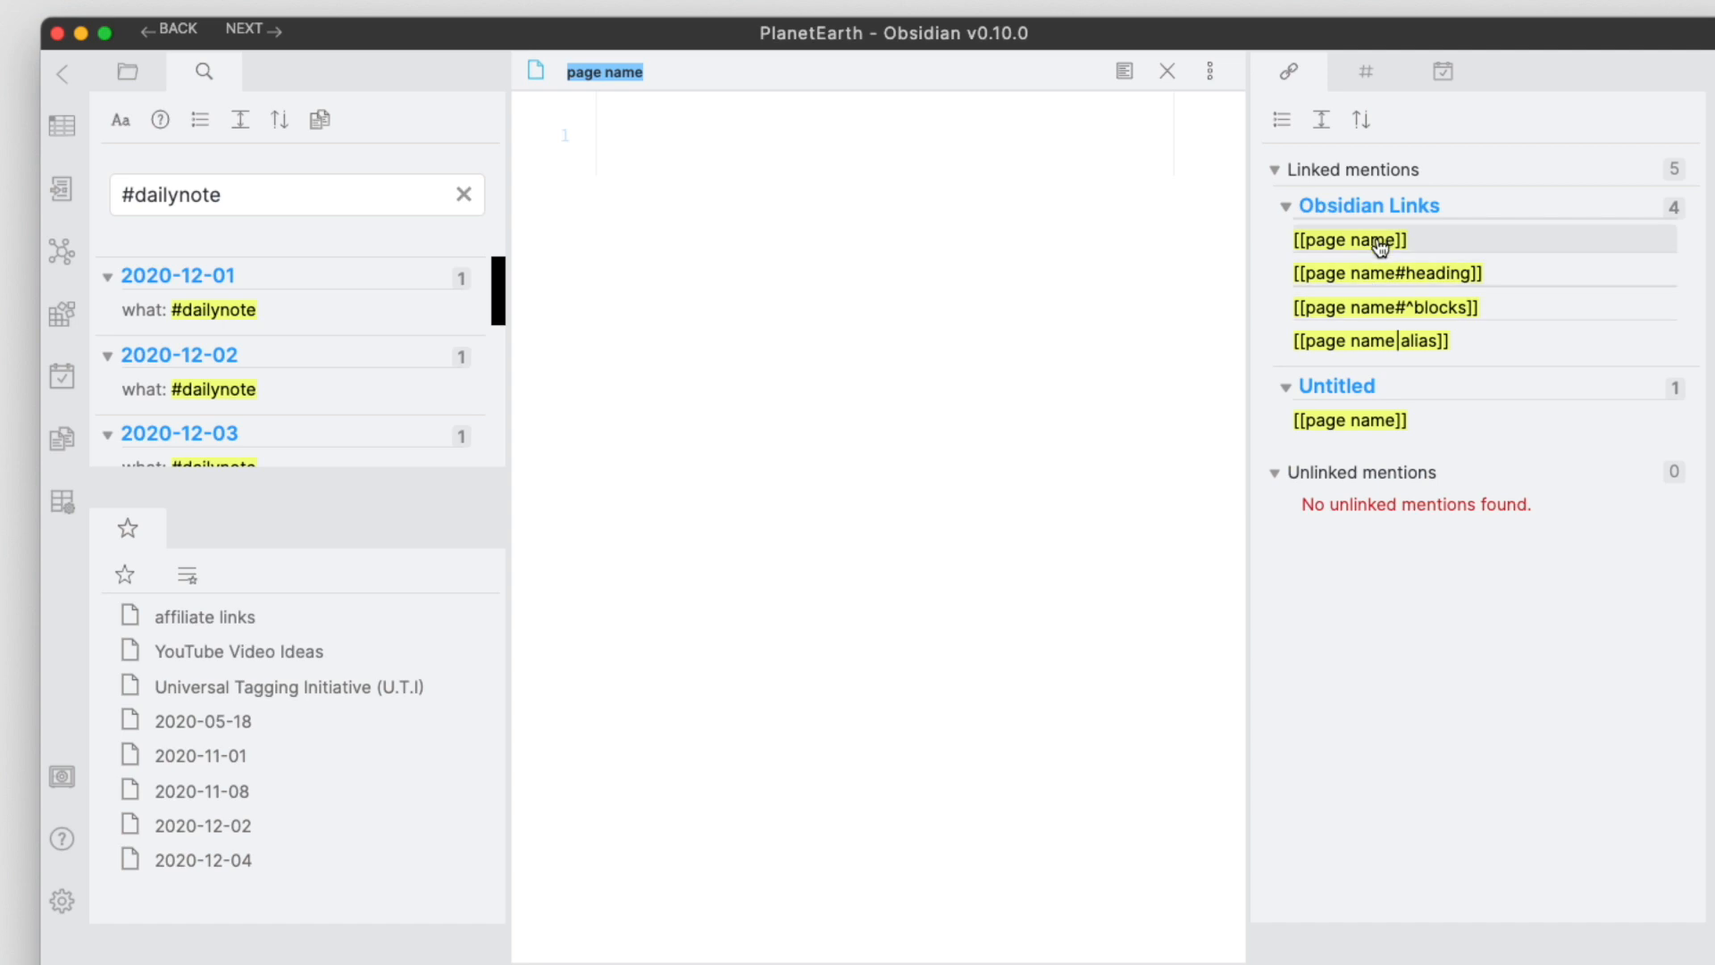
mouse_move(1403, 249)
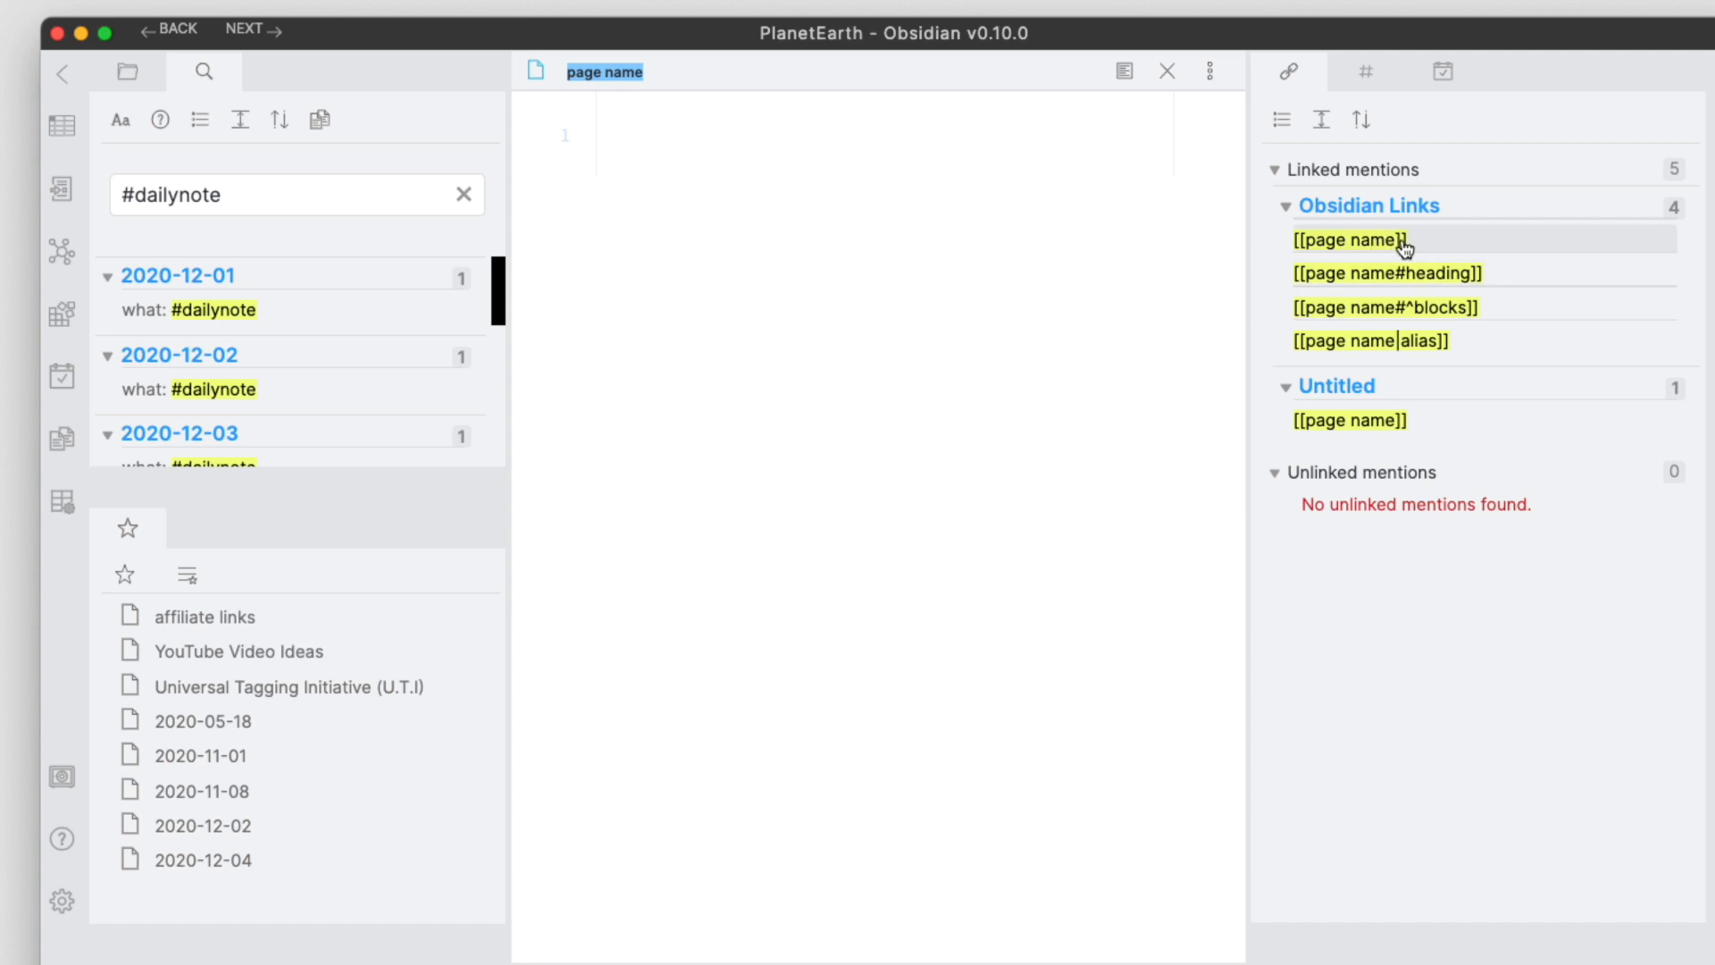
mouse_move(1364, 379)
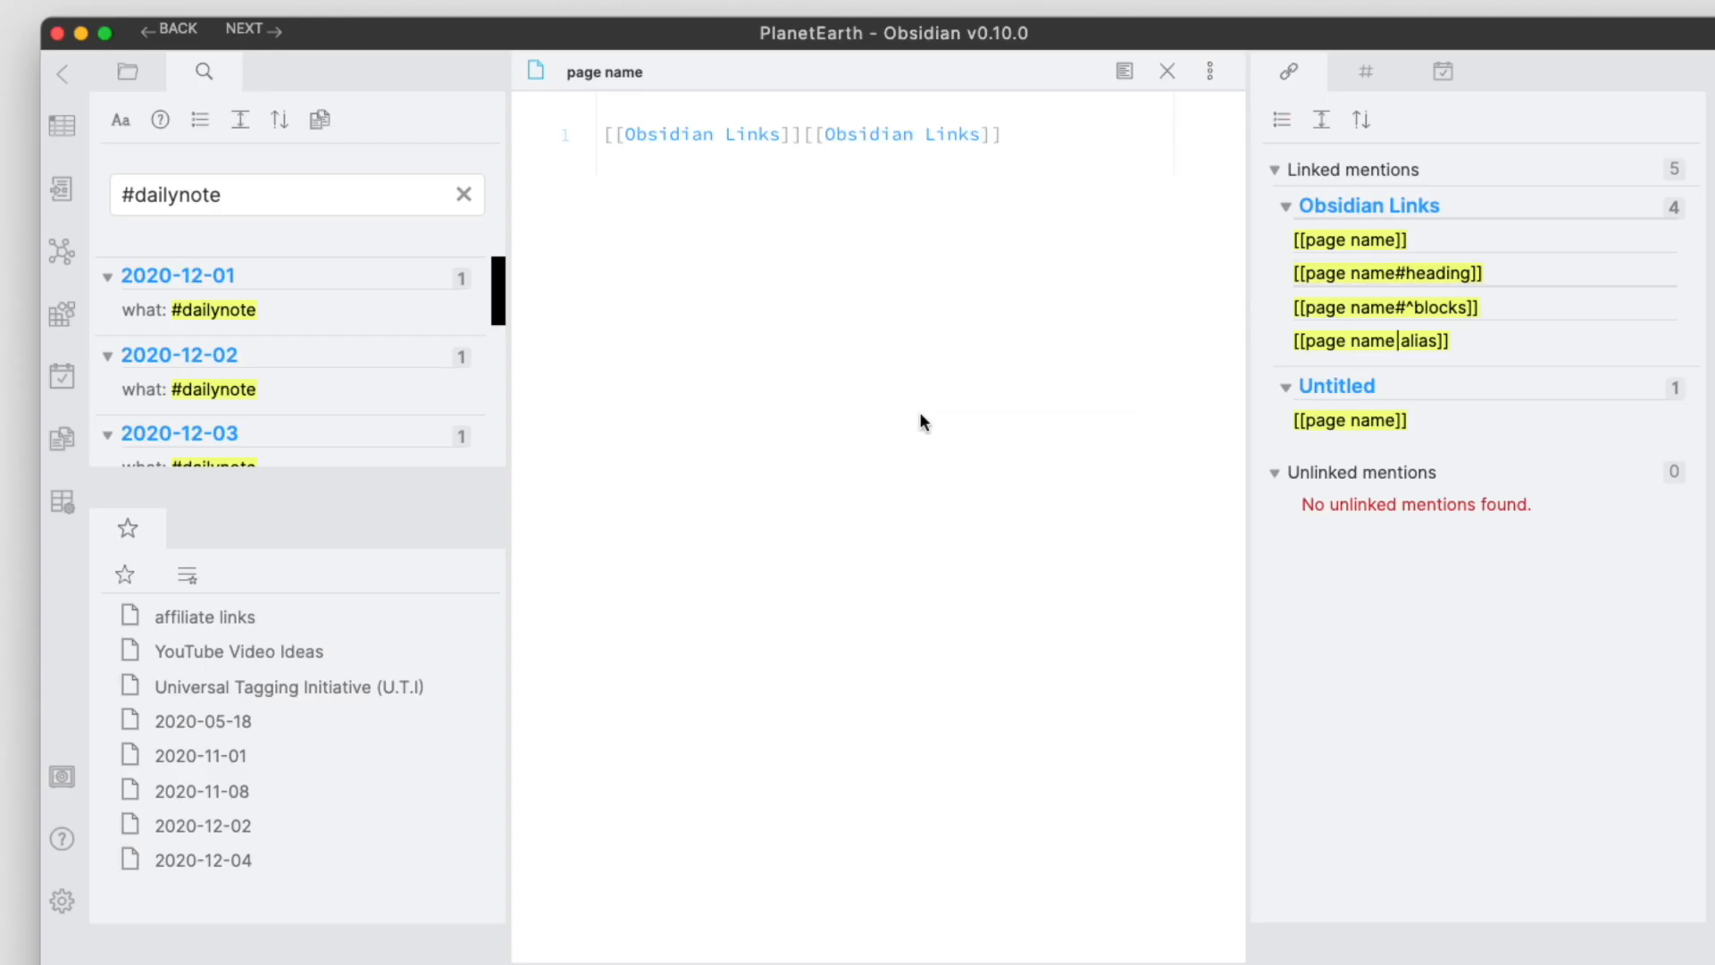
Step: Close the page name note, open U.T.I, and drag the starred 2020-05-18 note out
left_click(1166, 71)
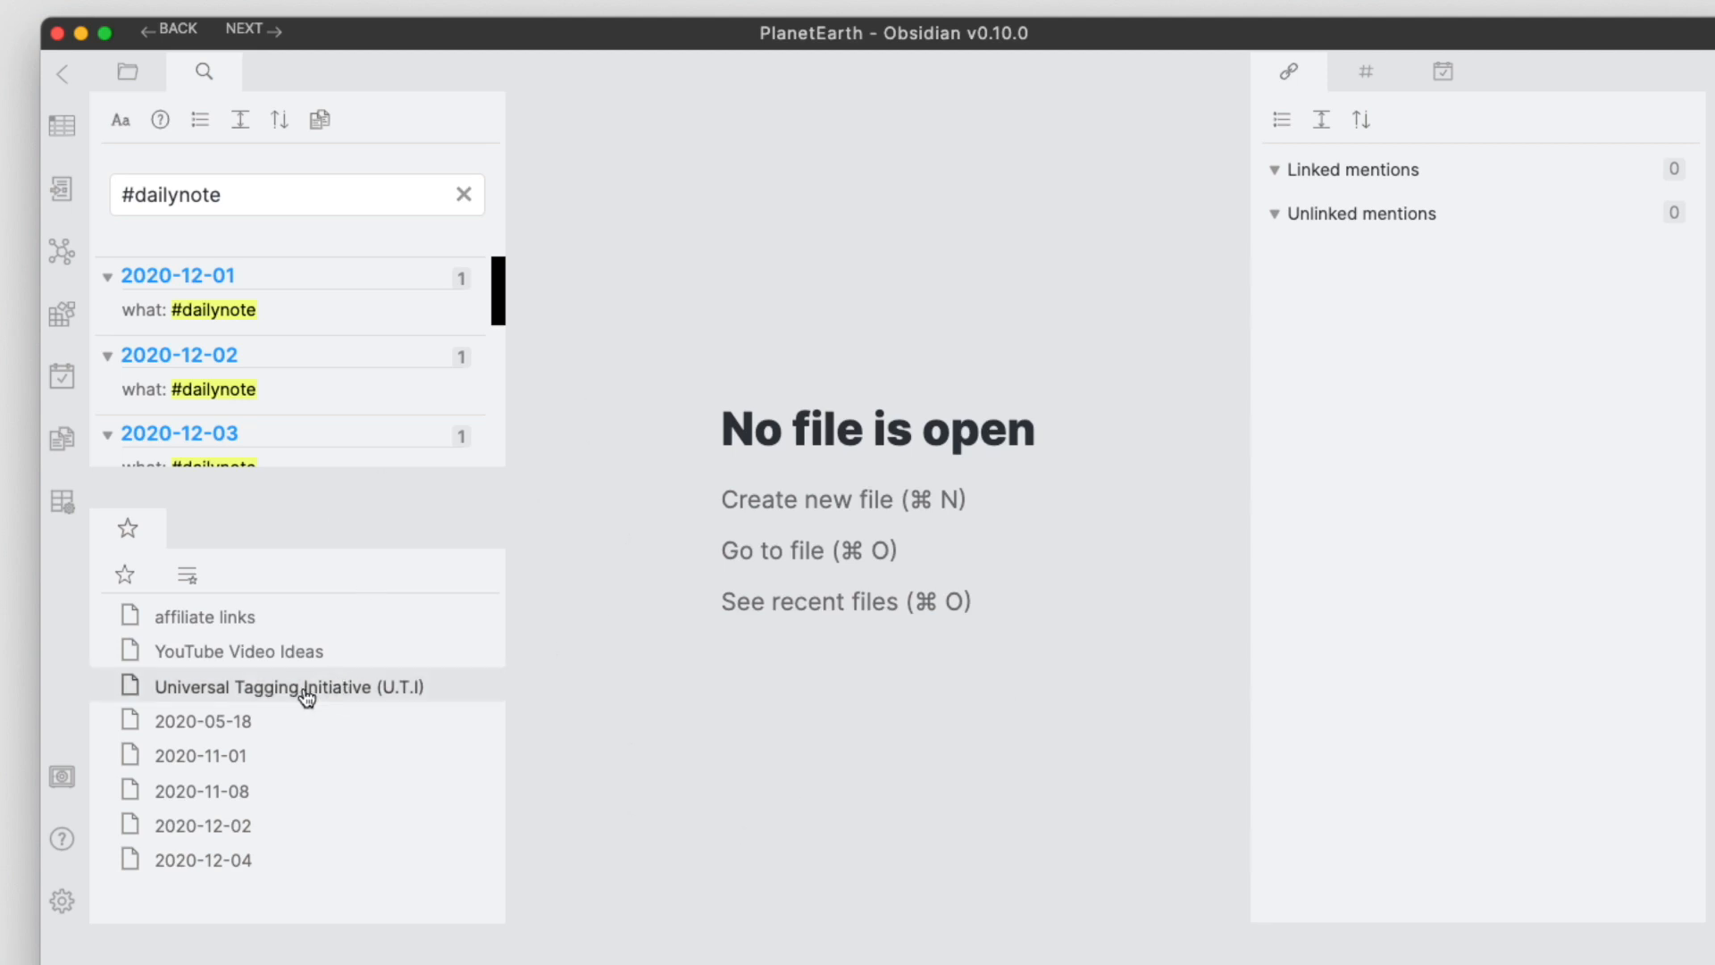
left_click(287, 686)
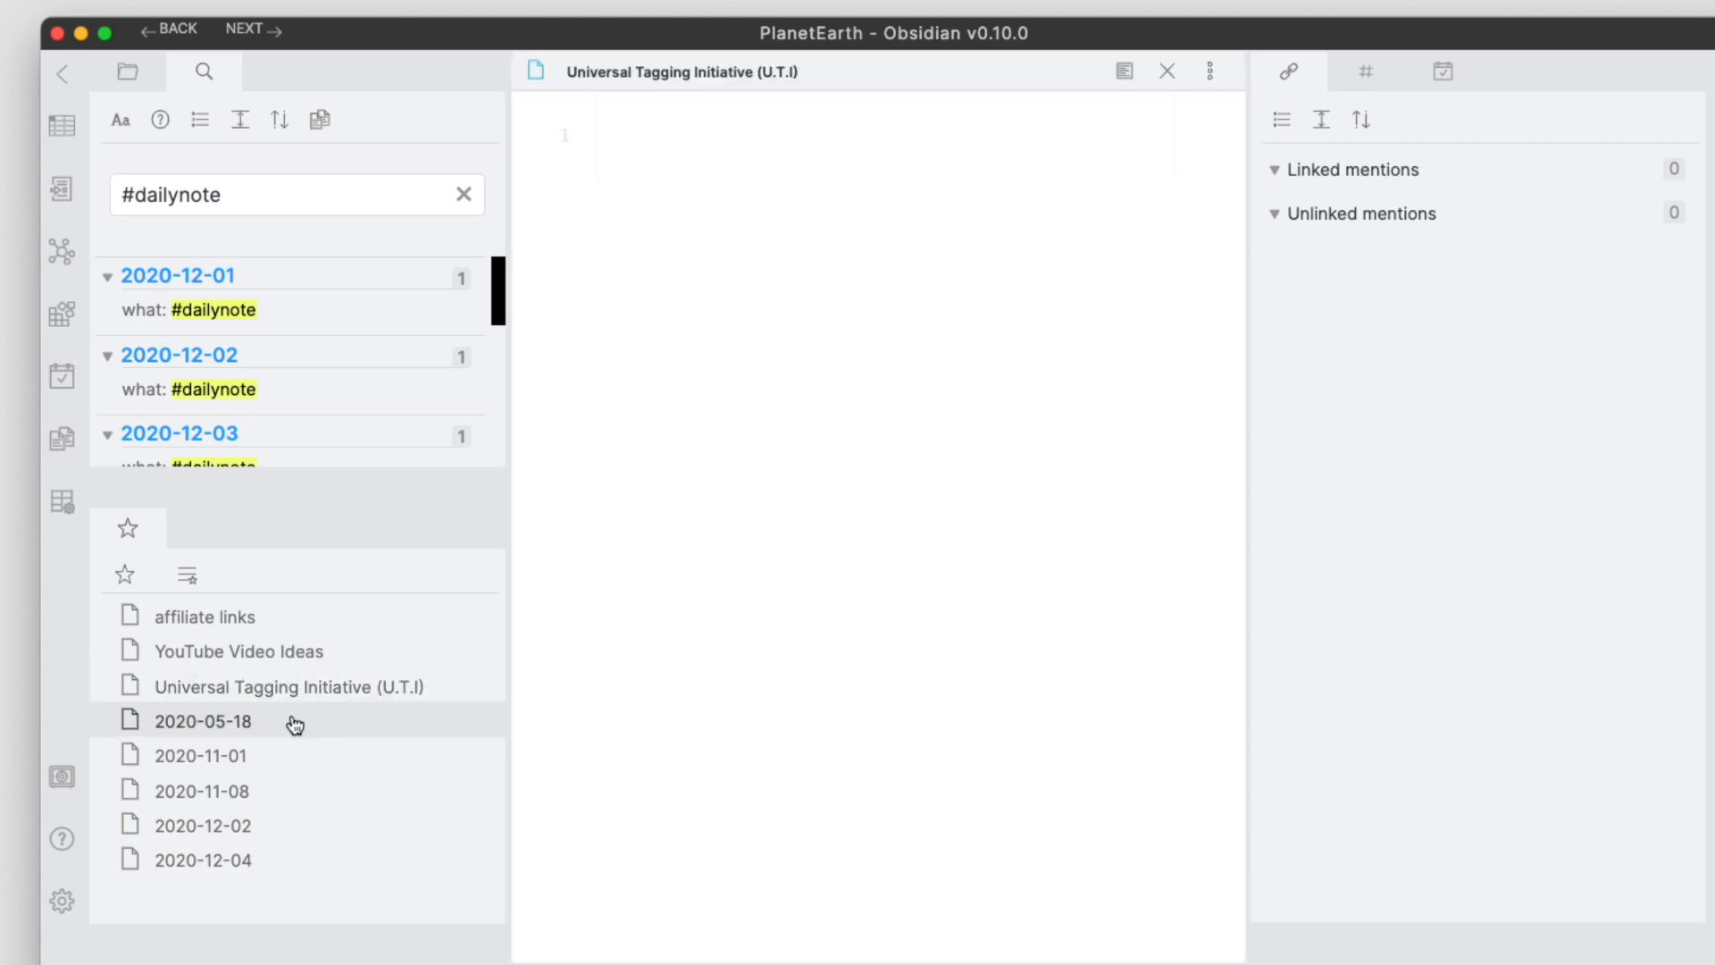
left_click(203, 721)
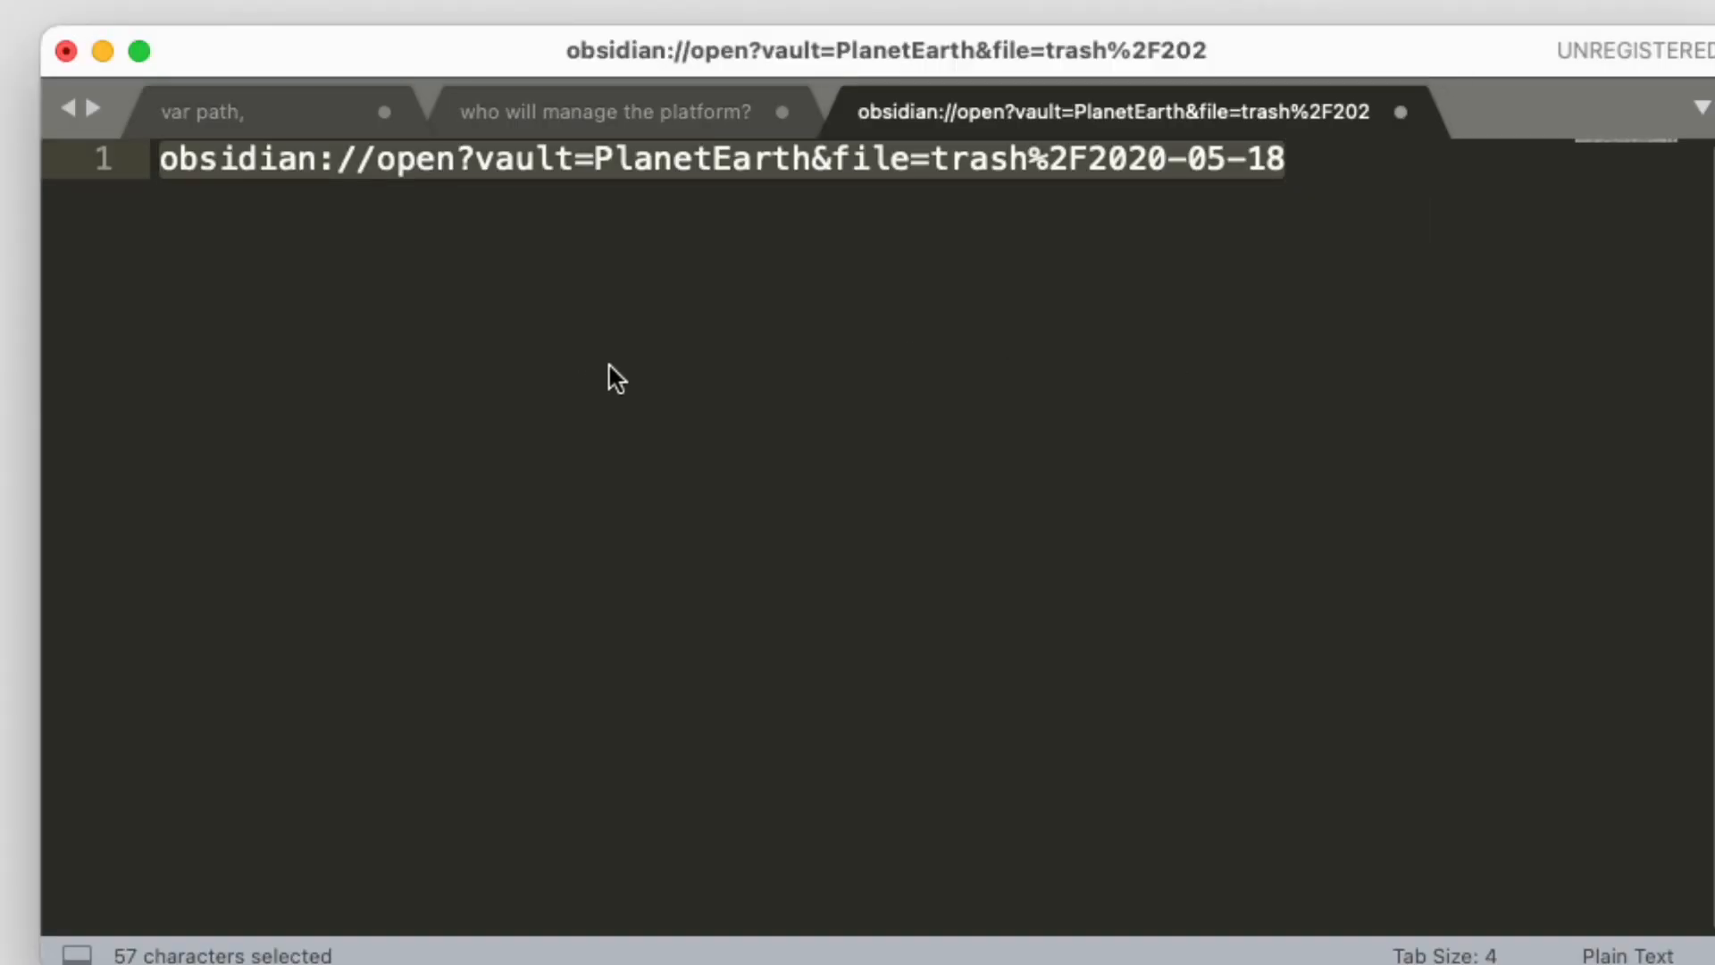
left_click(170, 160)
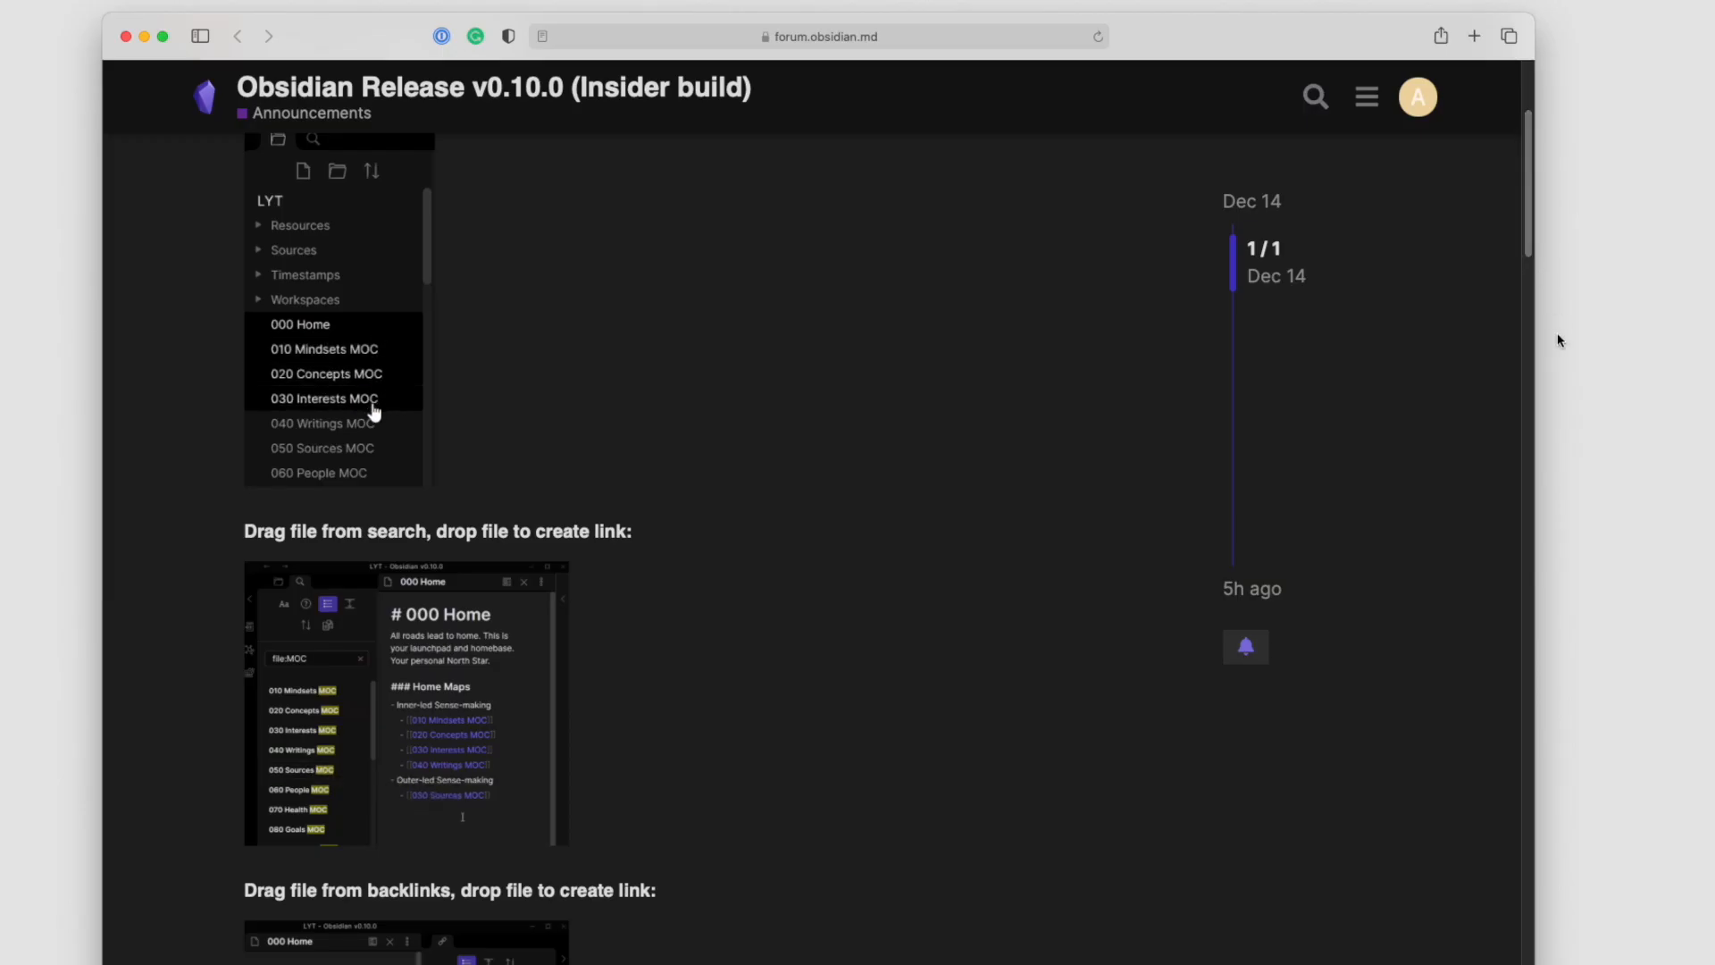
left_click_drag(323, 397, 292, 249)
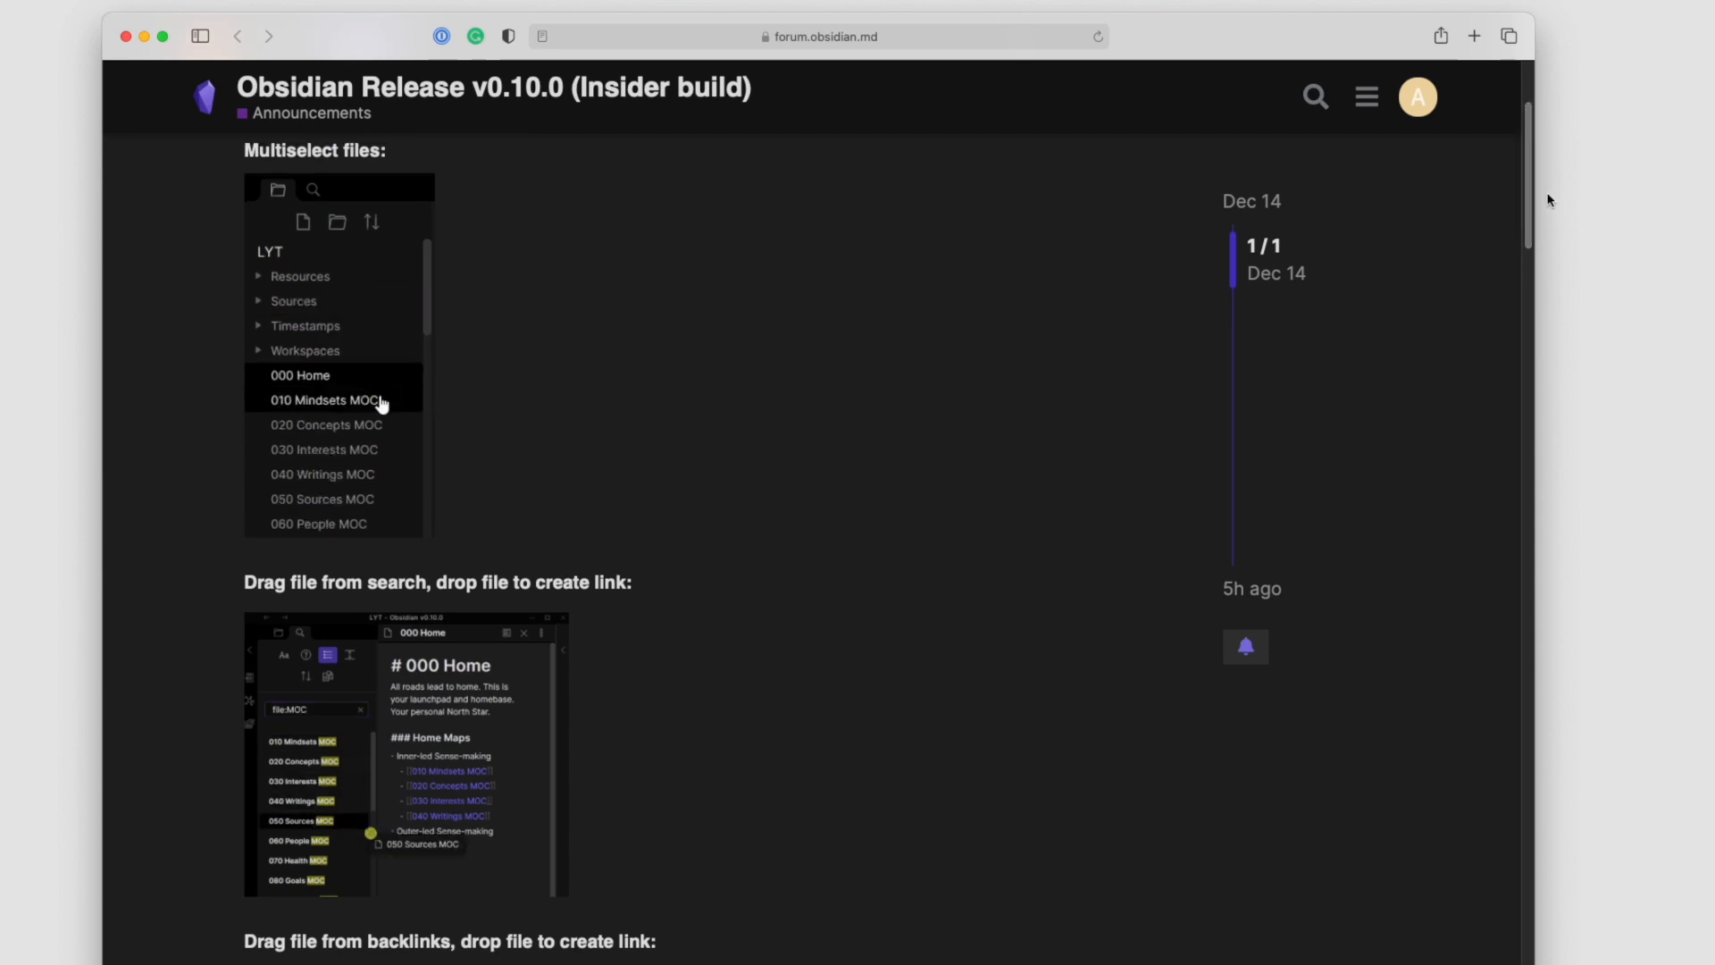
scroll("up", 3)
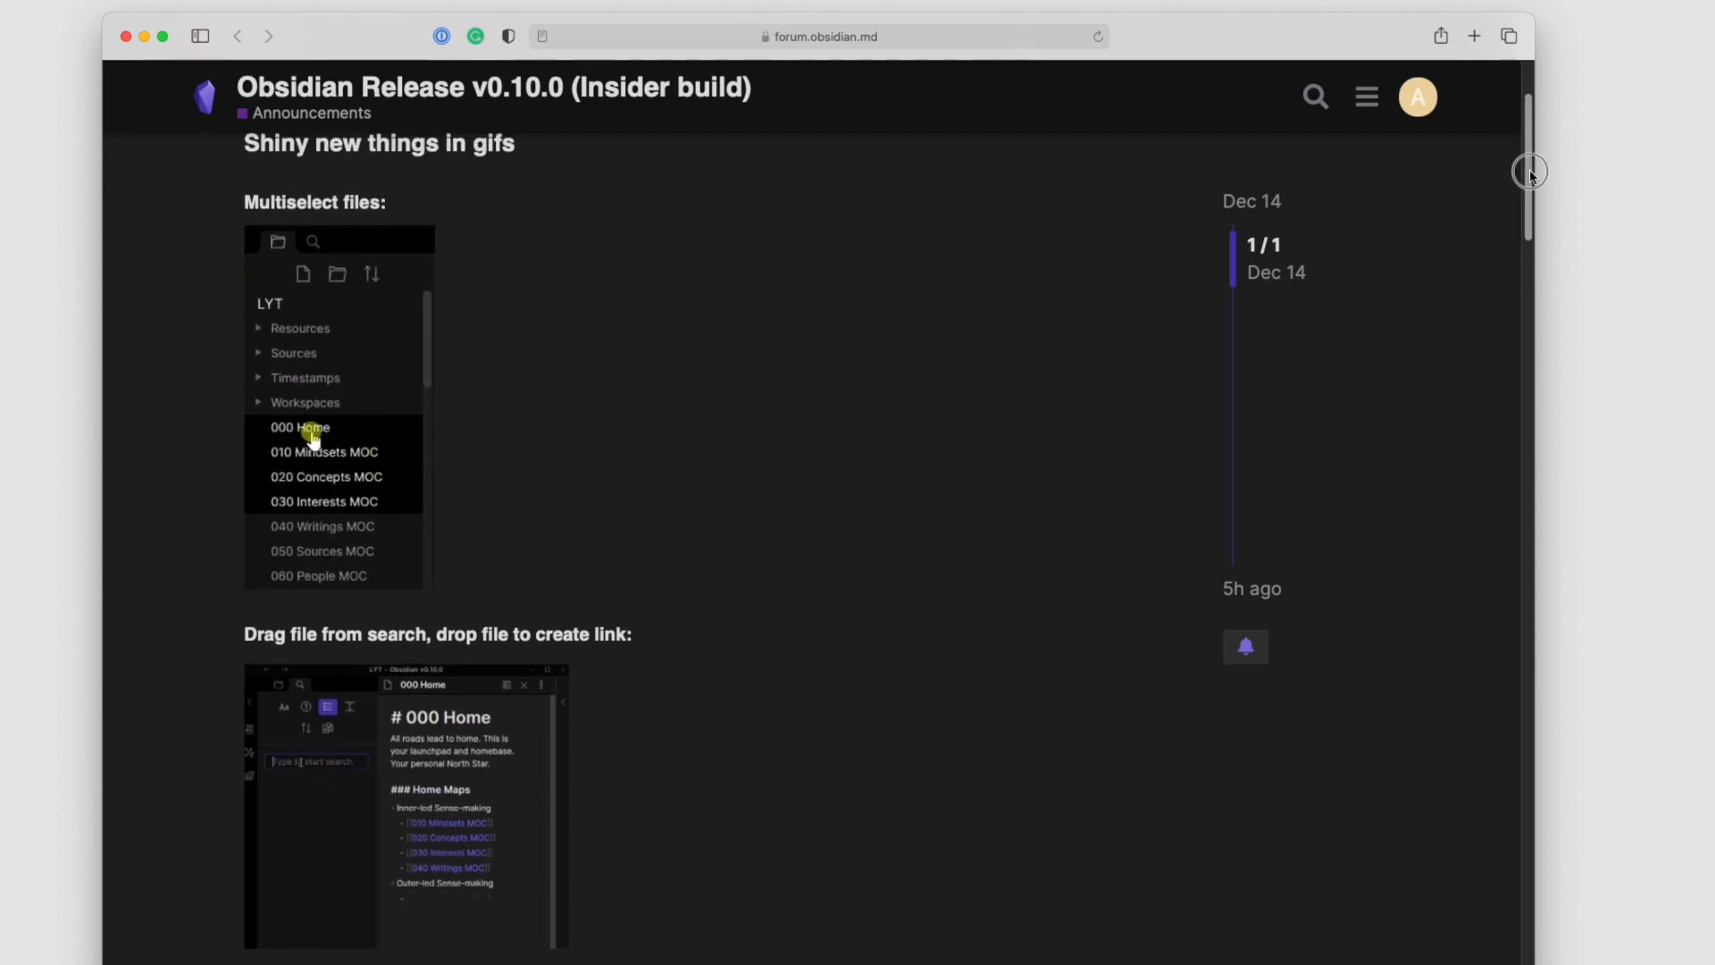
scroll("down", 3)
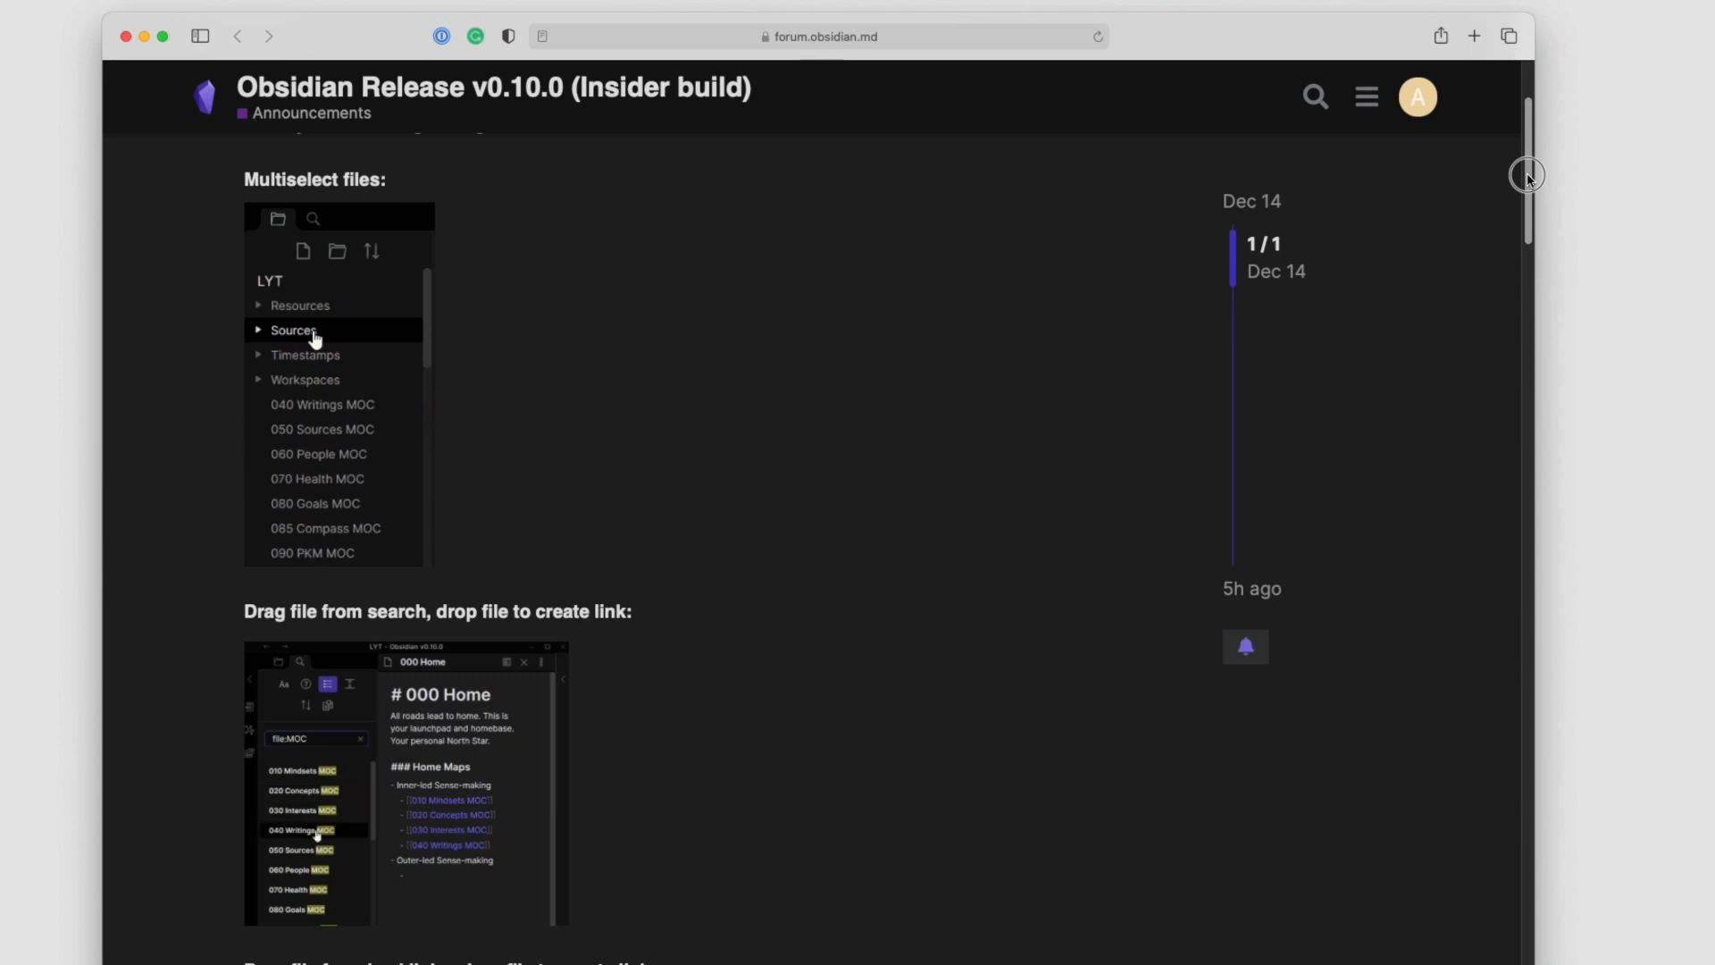
scroll("down", 3)
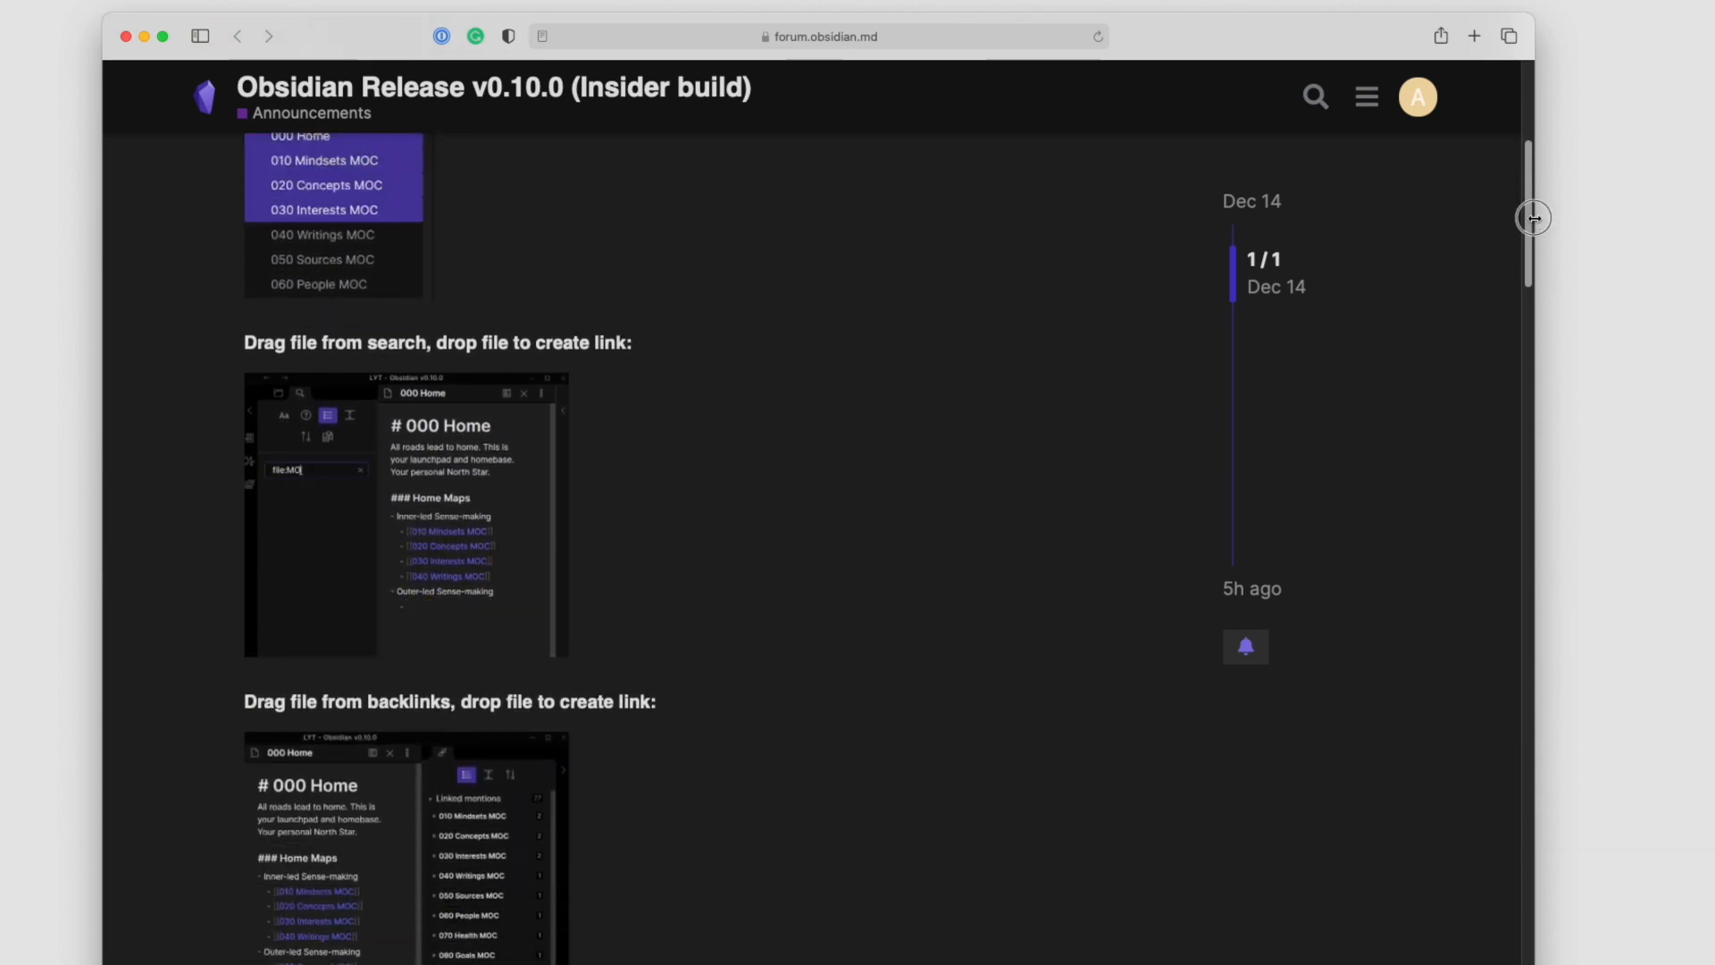
scroll("down", 3)
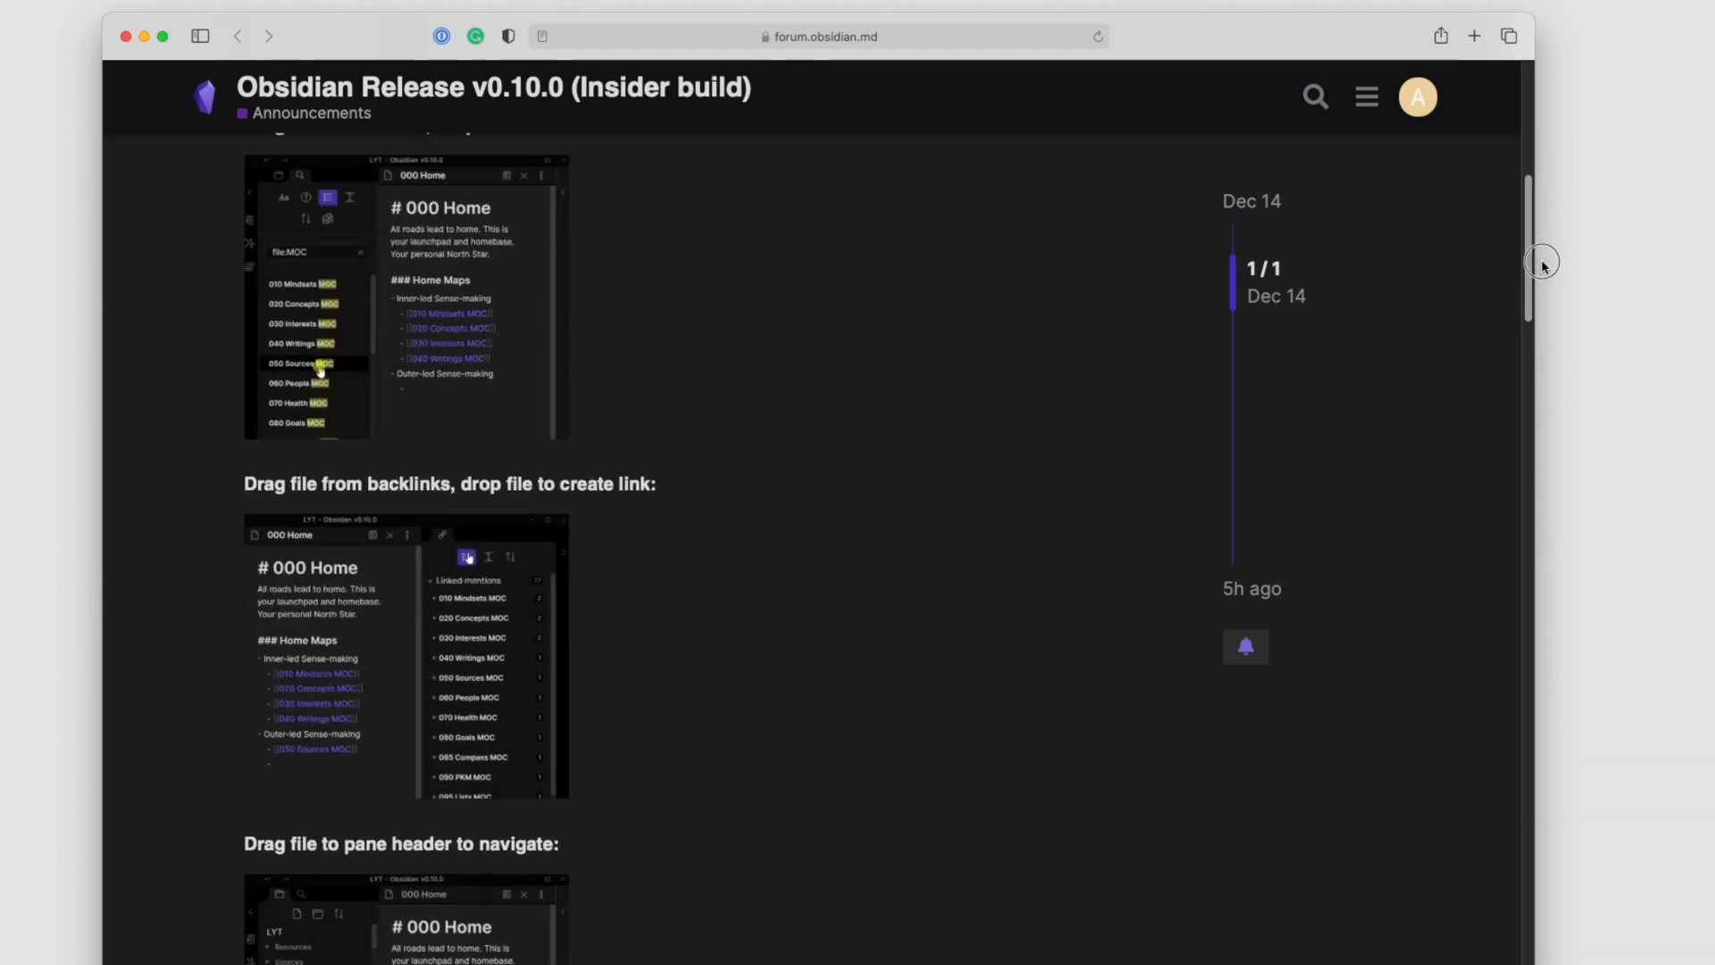
scroll("down", 3)
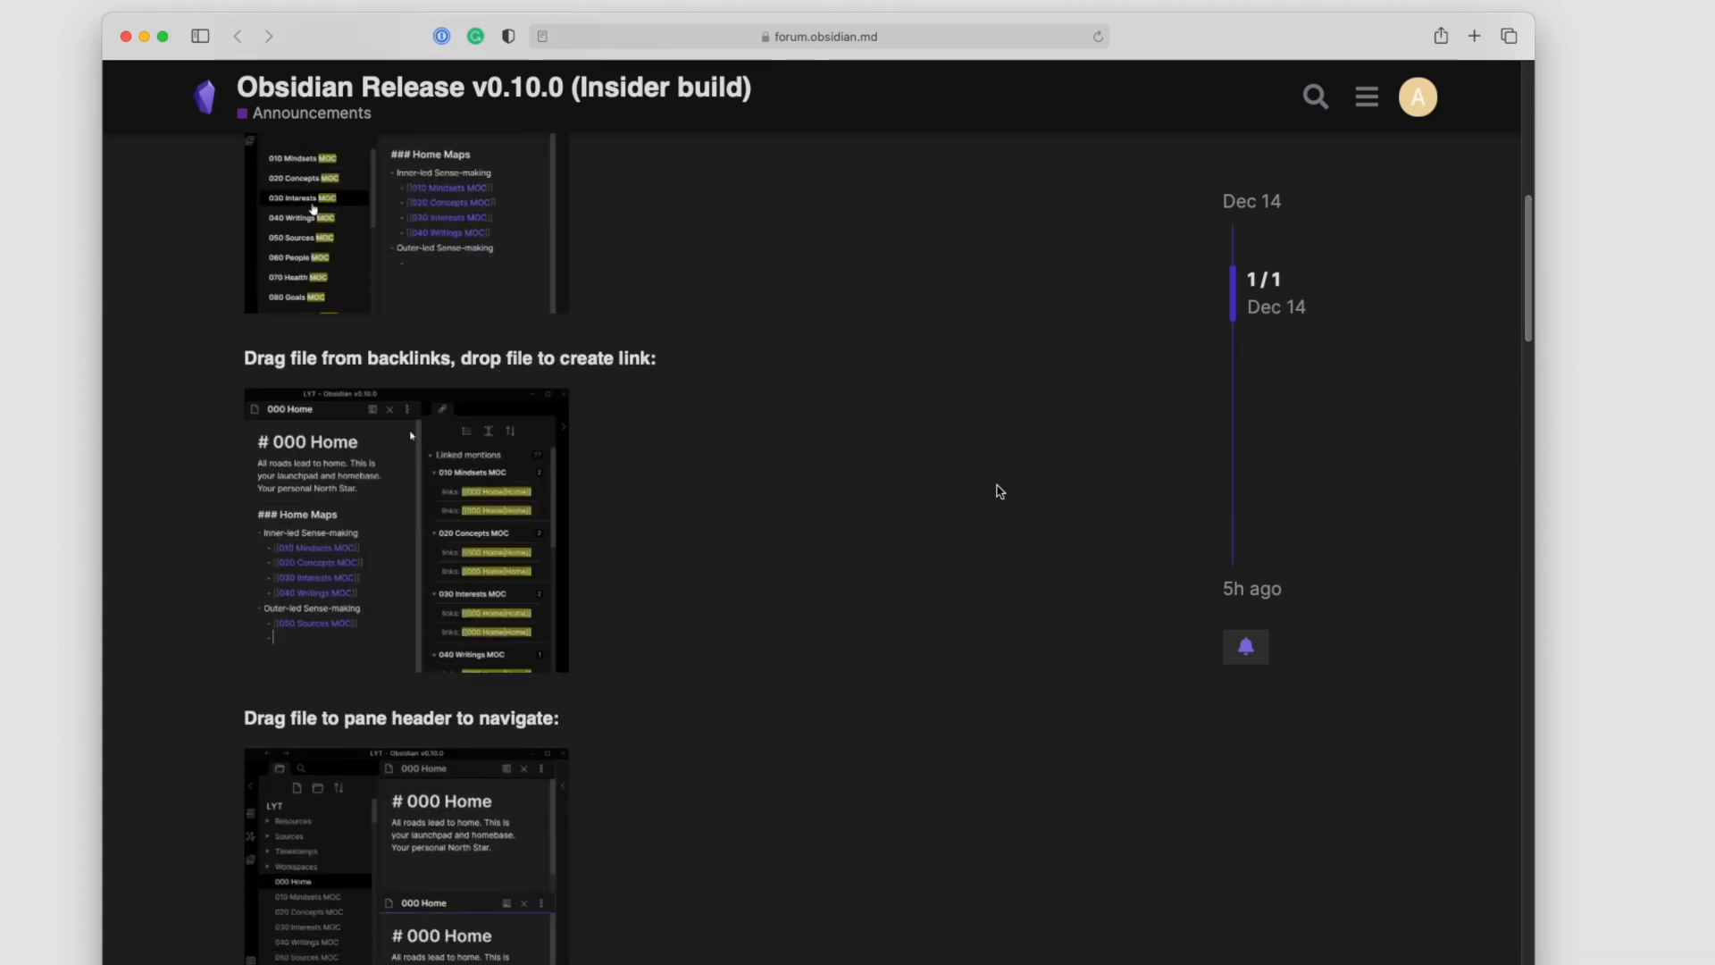
scroll("down", 3)
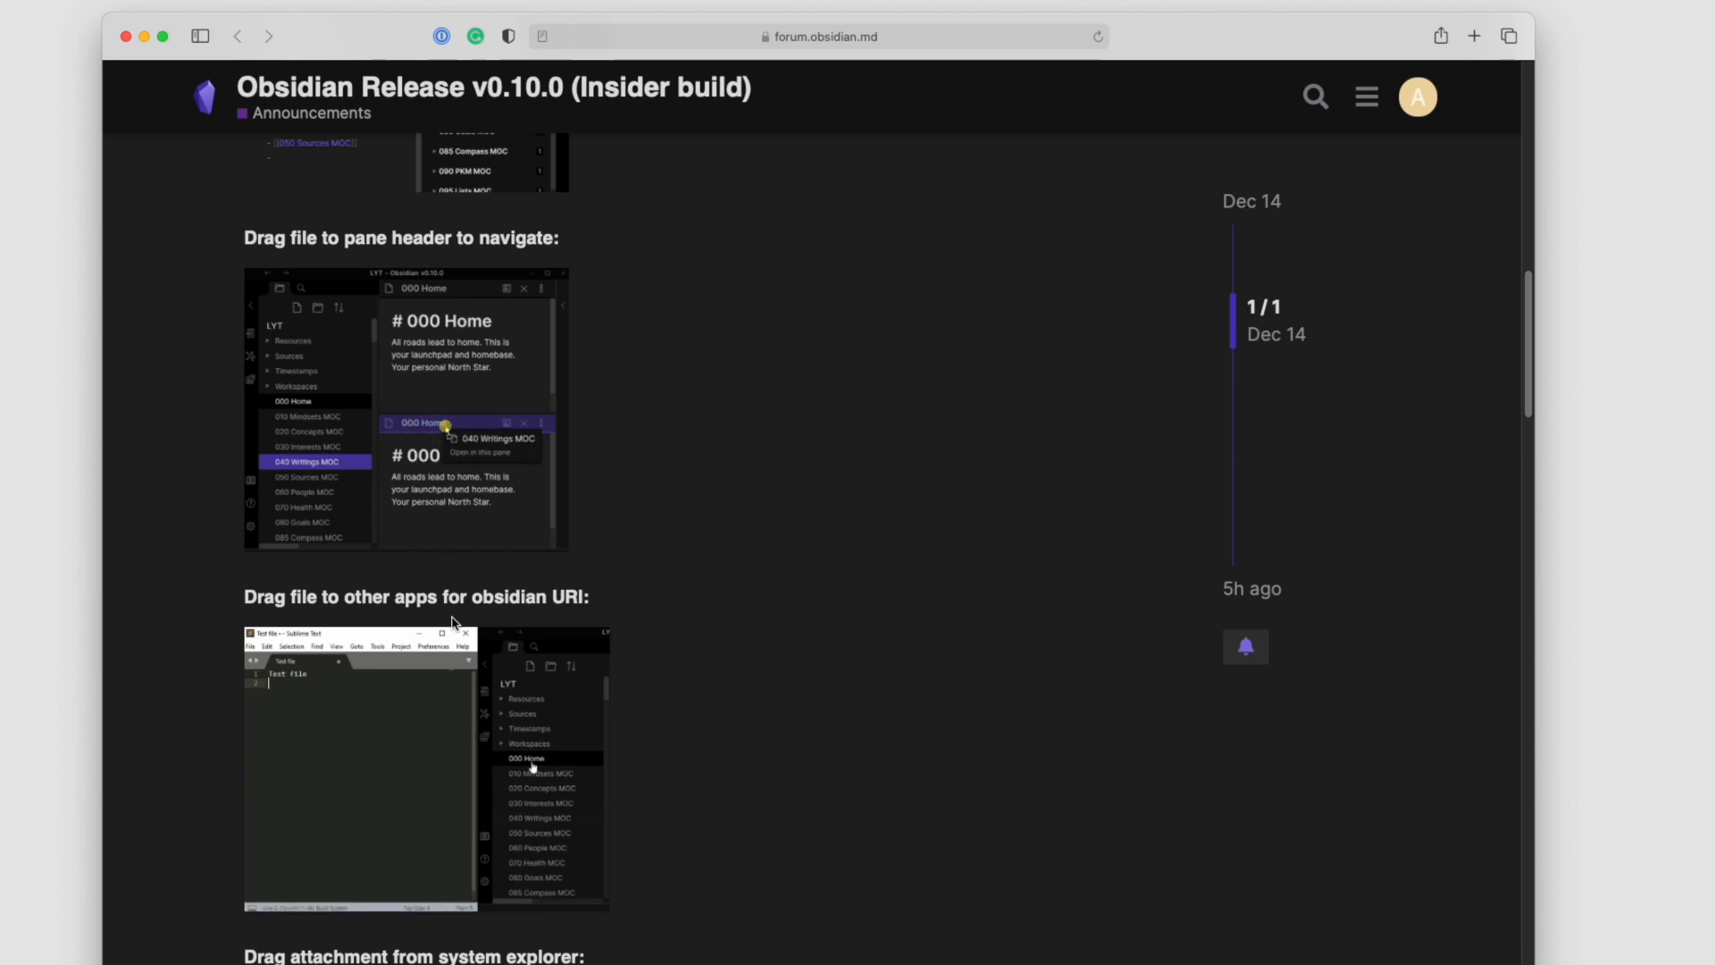
scroll("down", 3)
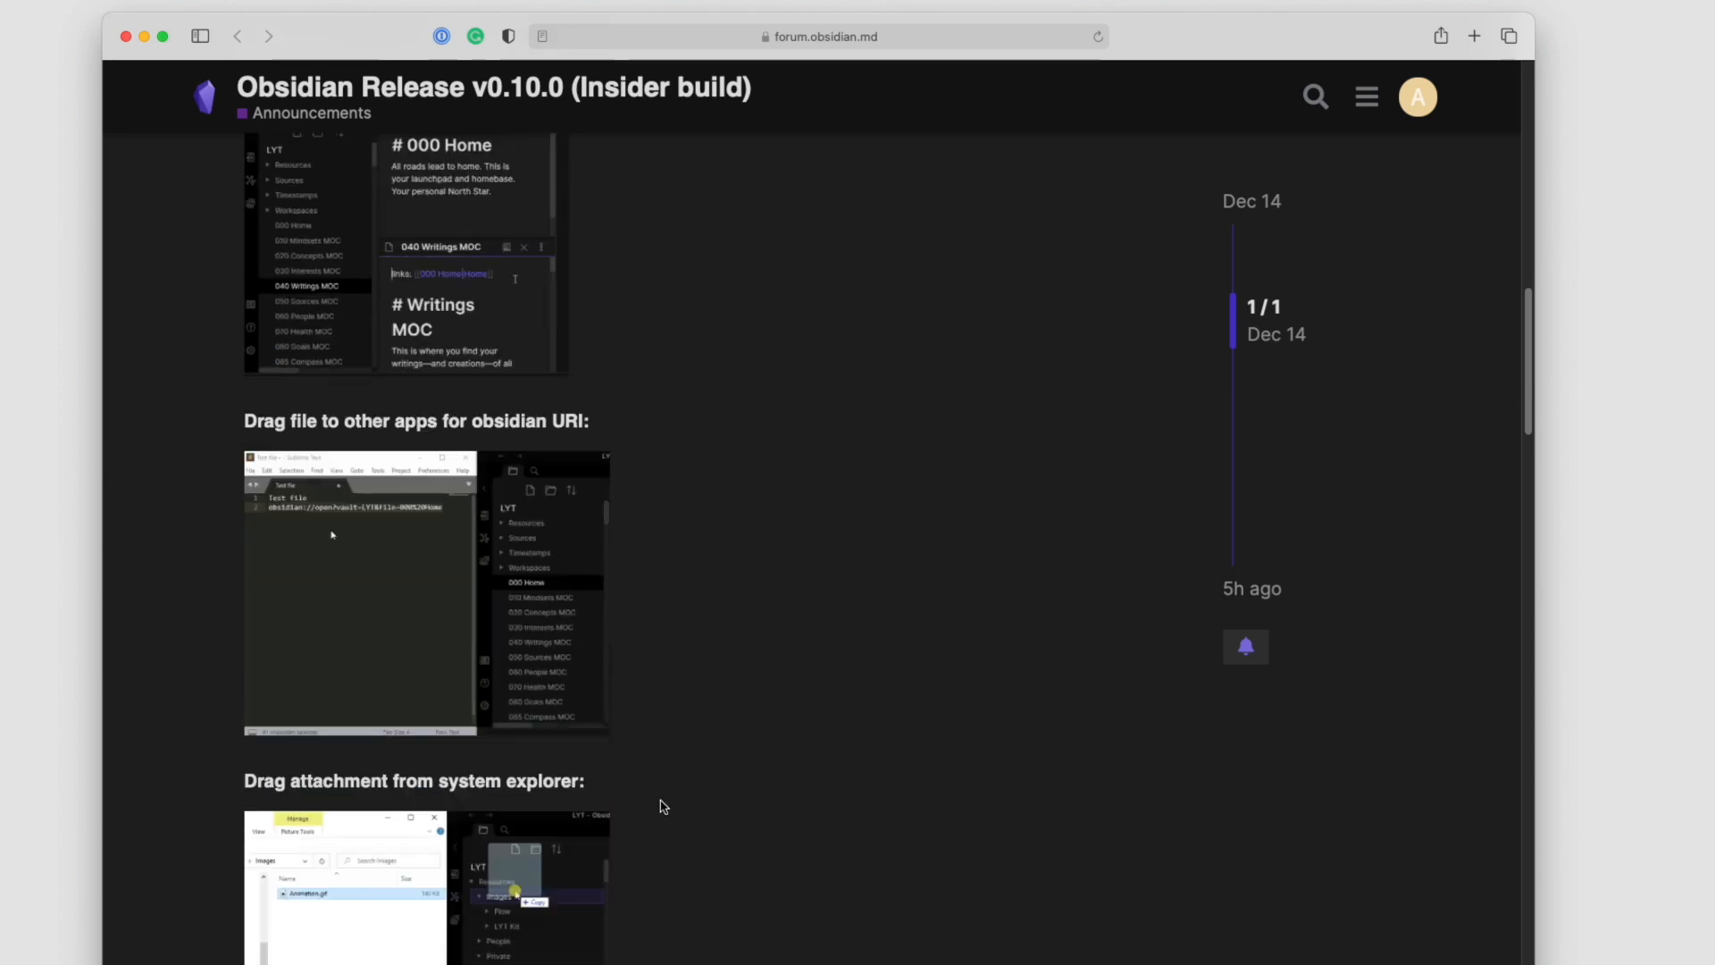
scroll("down", 3)
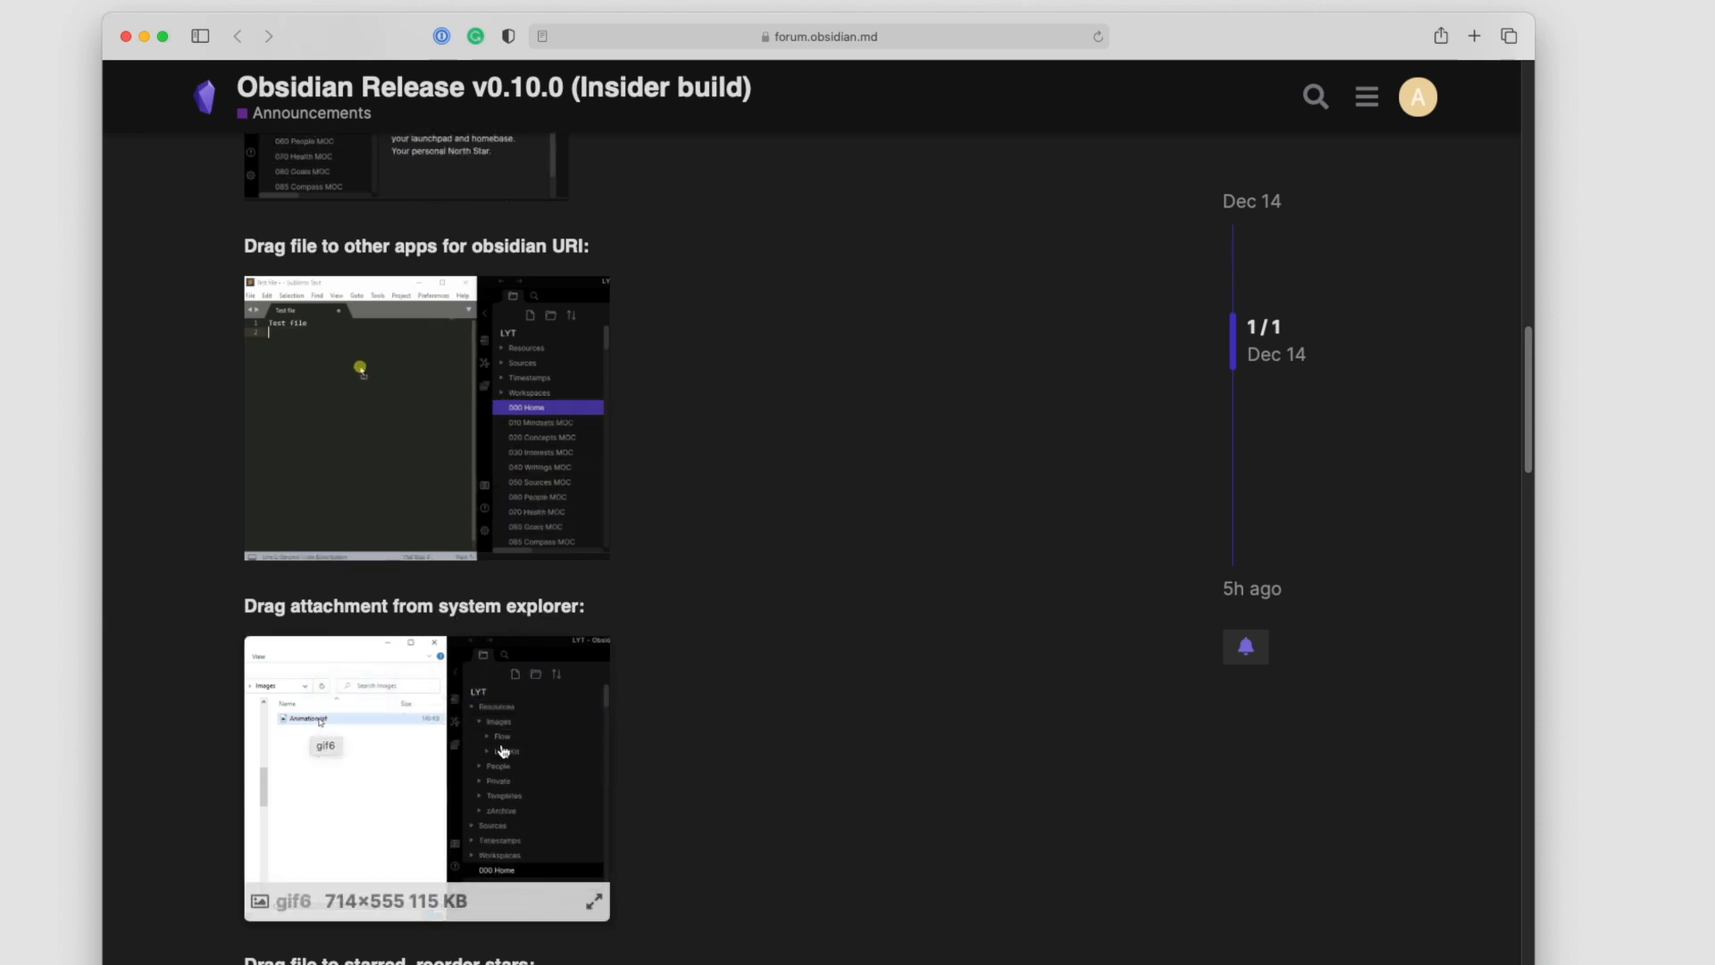
scroll("down", 3)
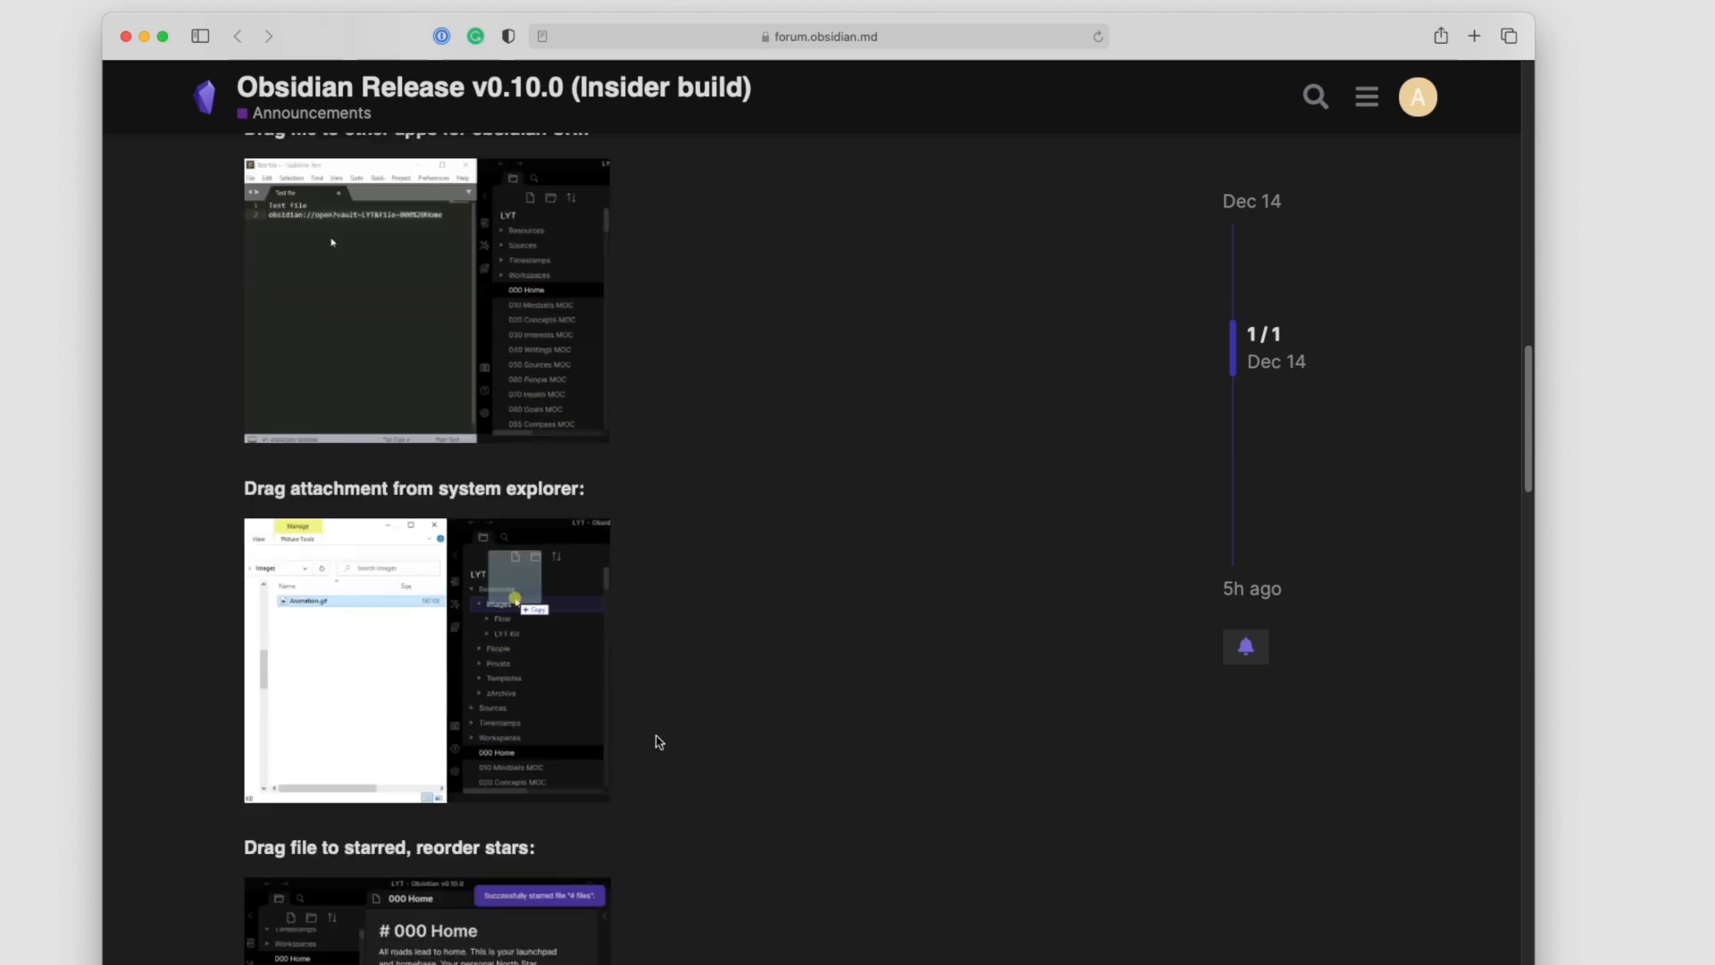
scroll("down", 3)
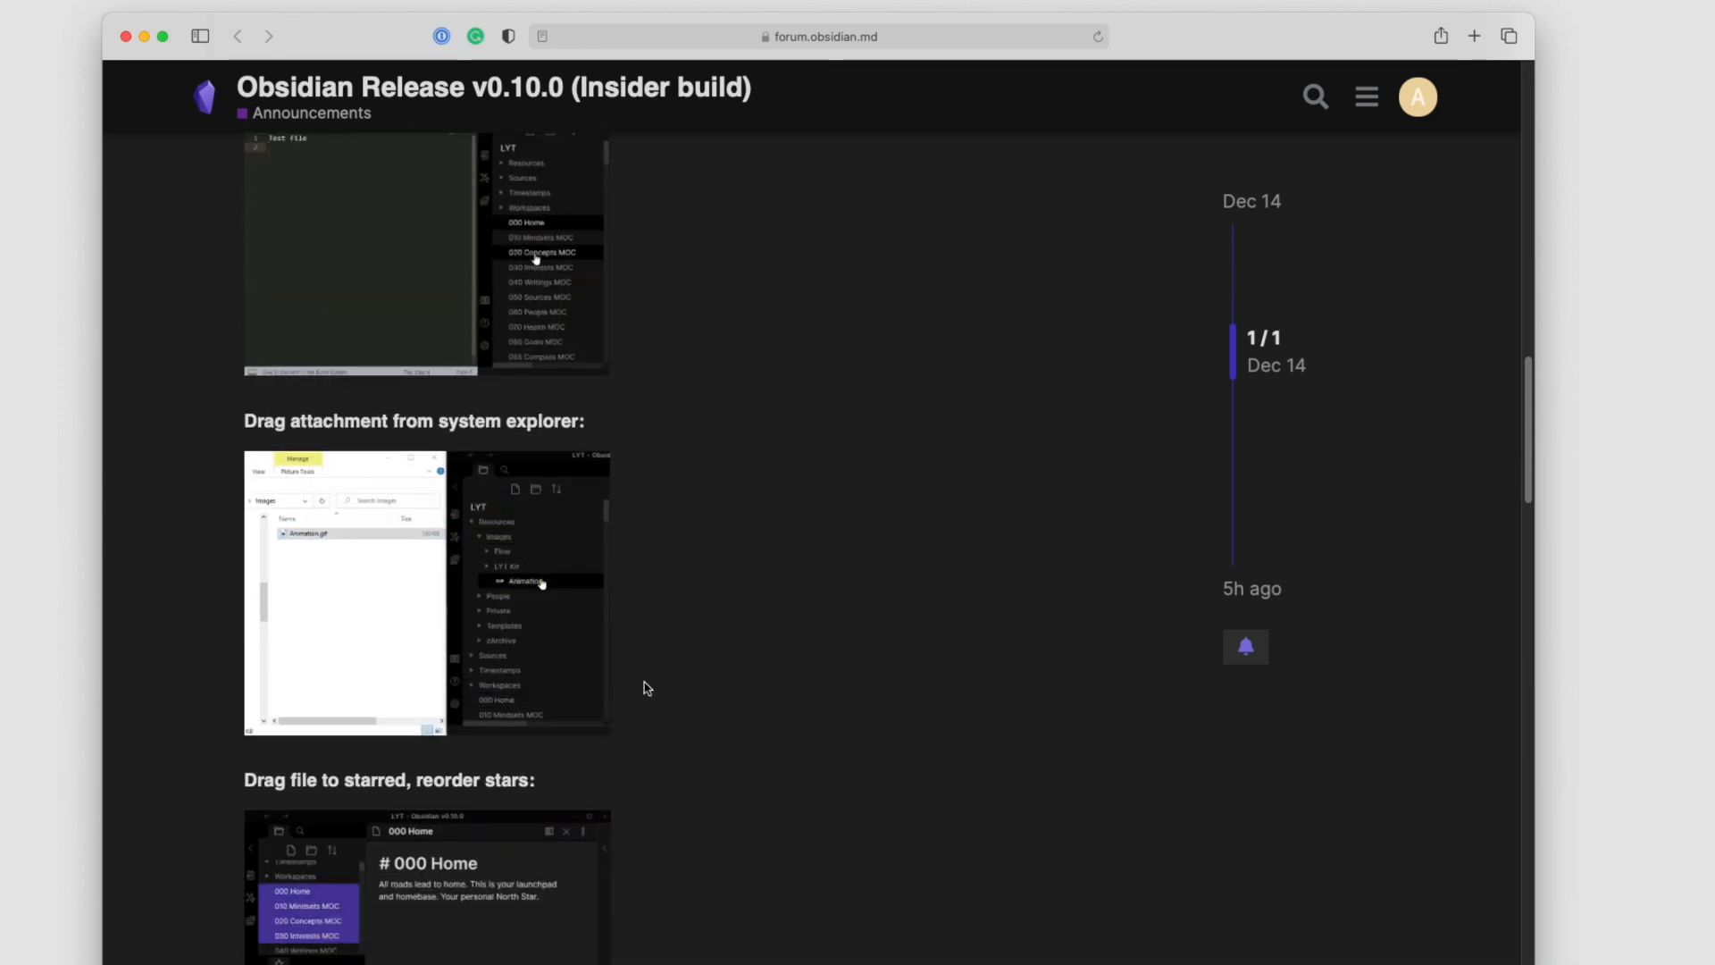
scroll("down", 3)
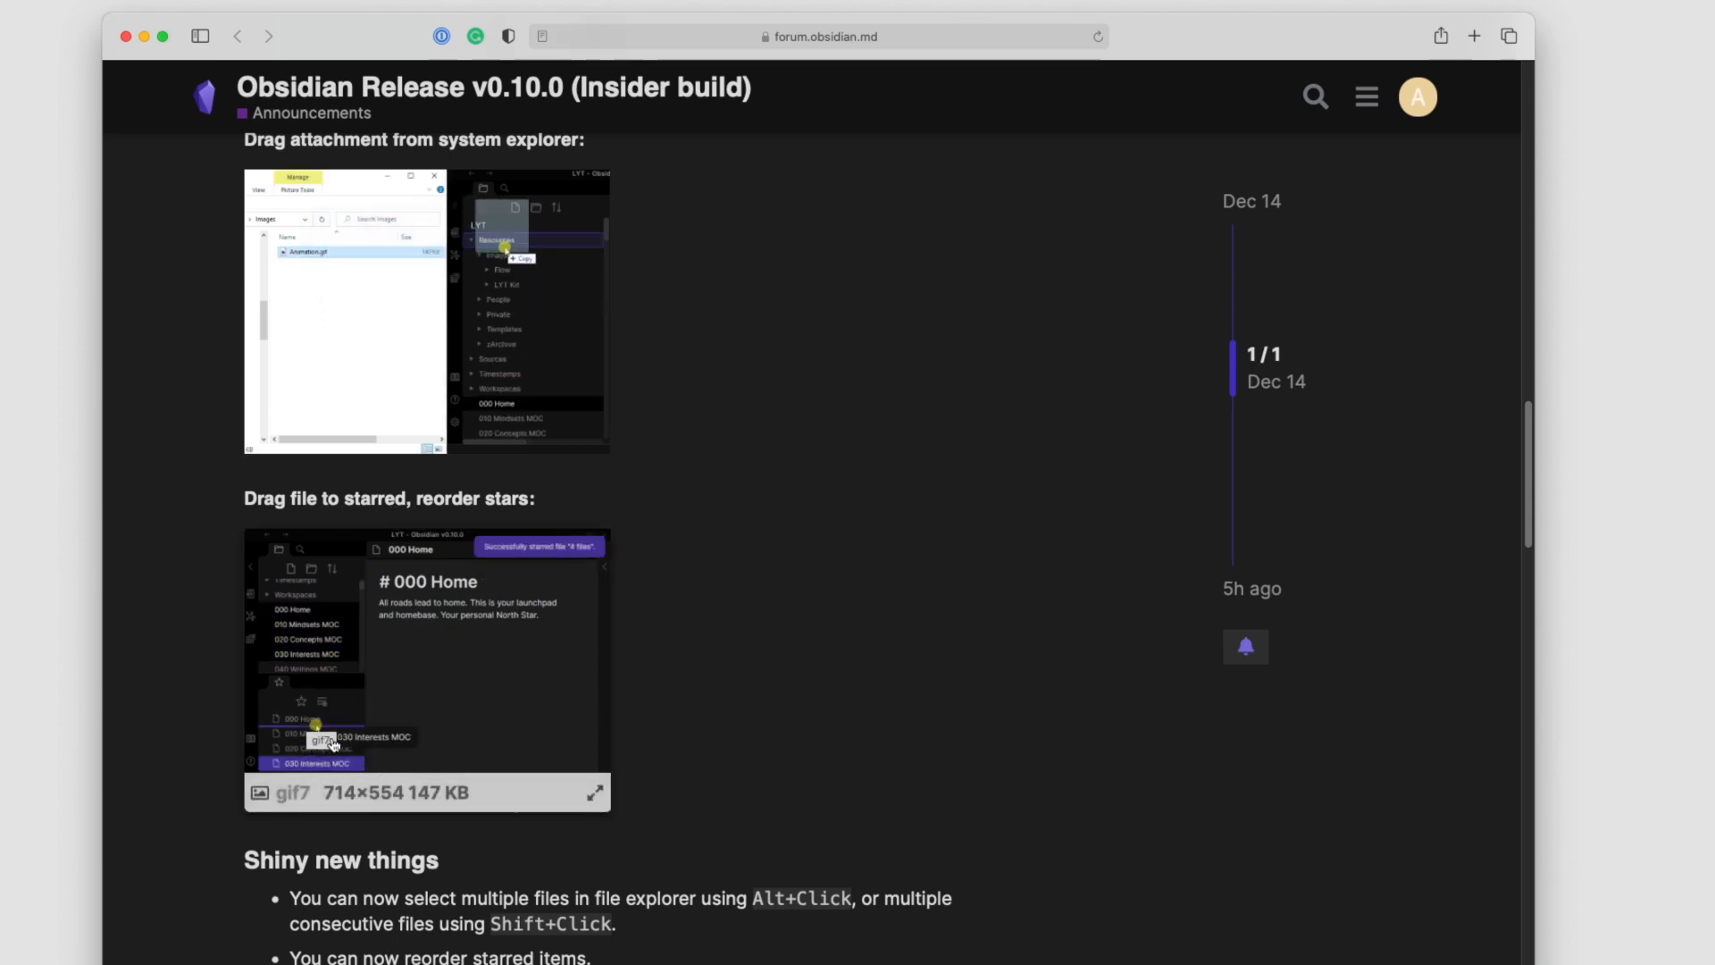
scroll("down", 3)
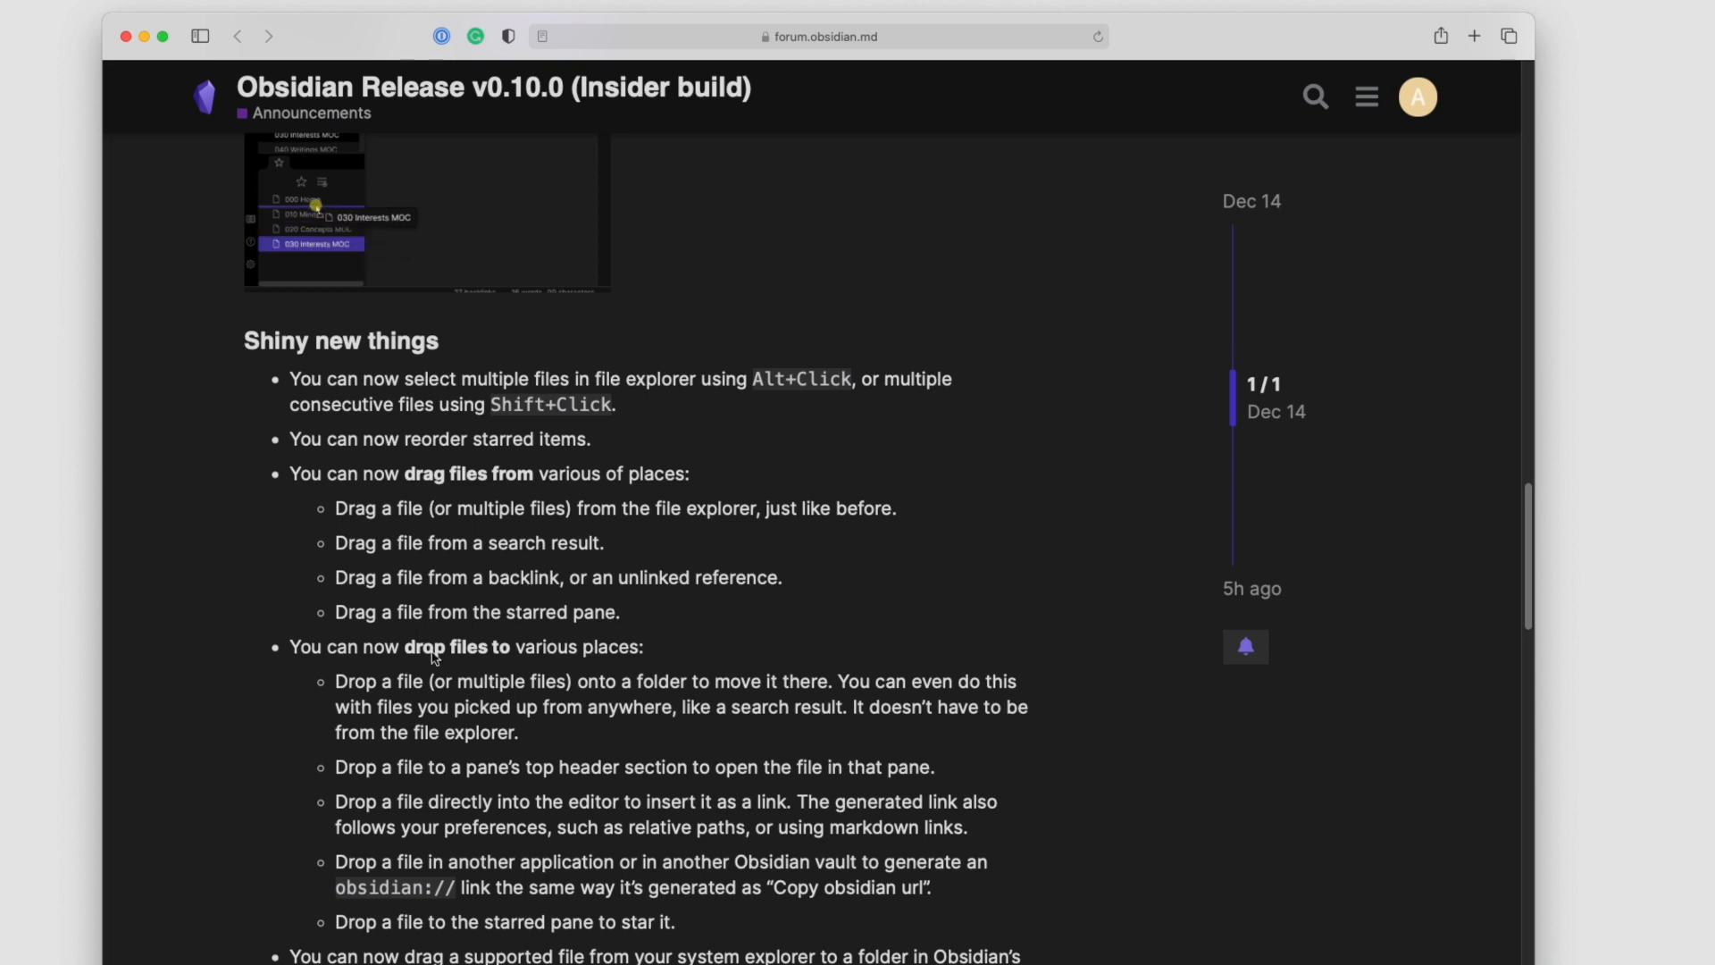